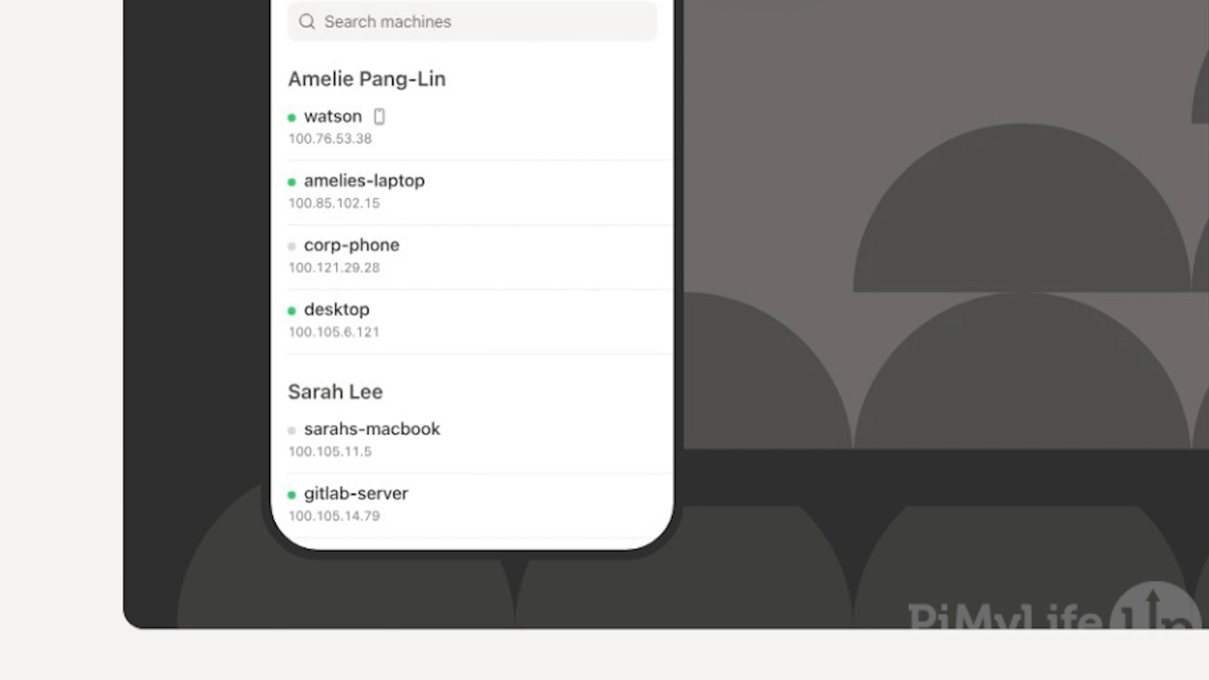
Scroll down the Tailscale homepage past the logos to the zero-config, no-fuss VPN section
scroll("down", 3)
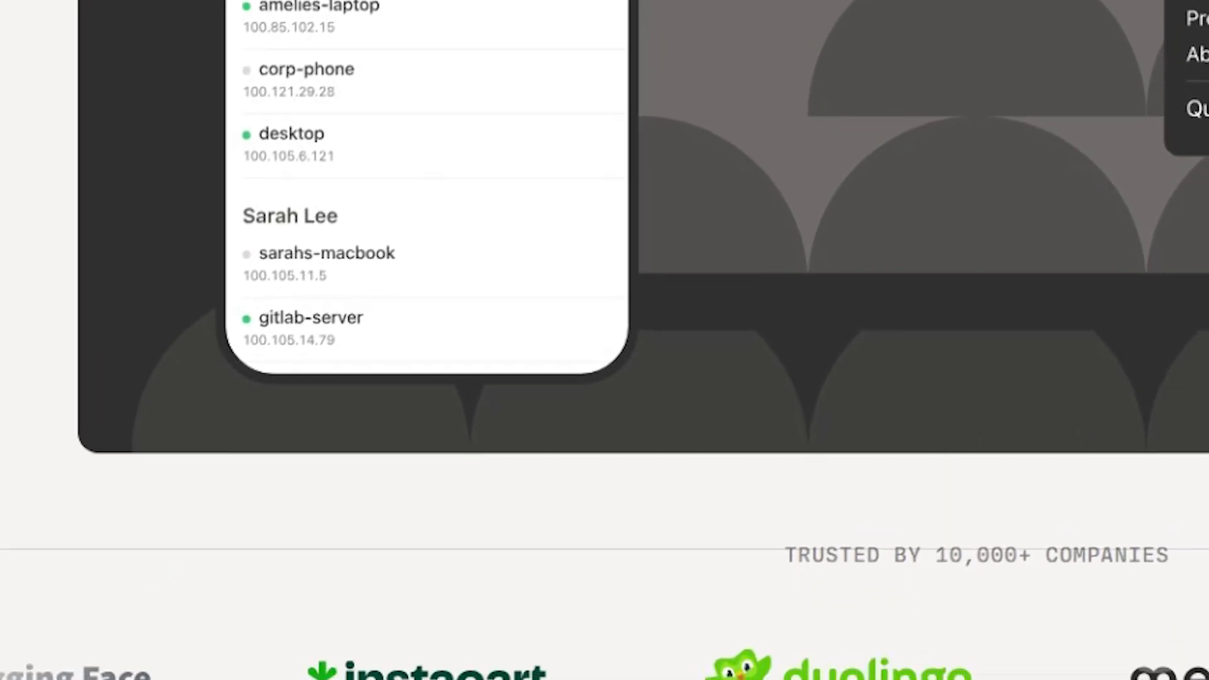
scroll("down", 3)
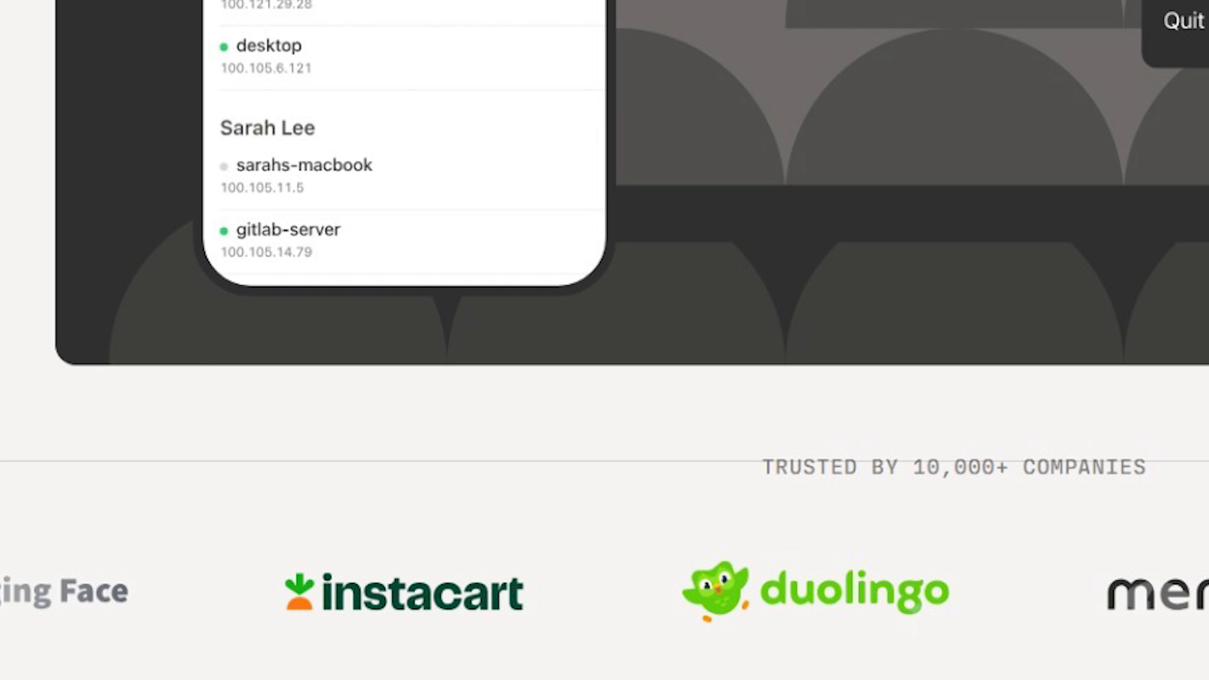
scroll("down", 3)
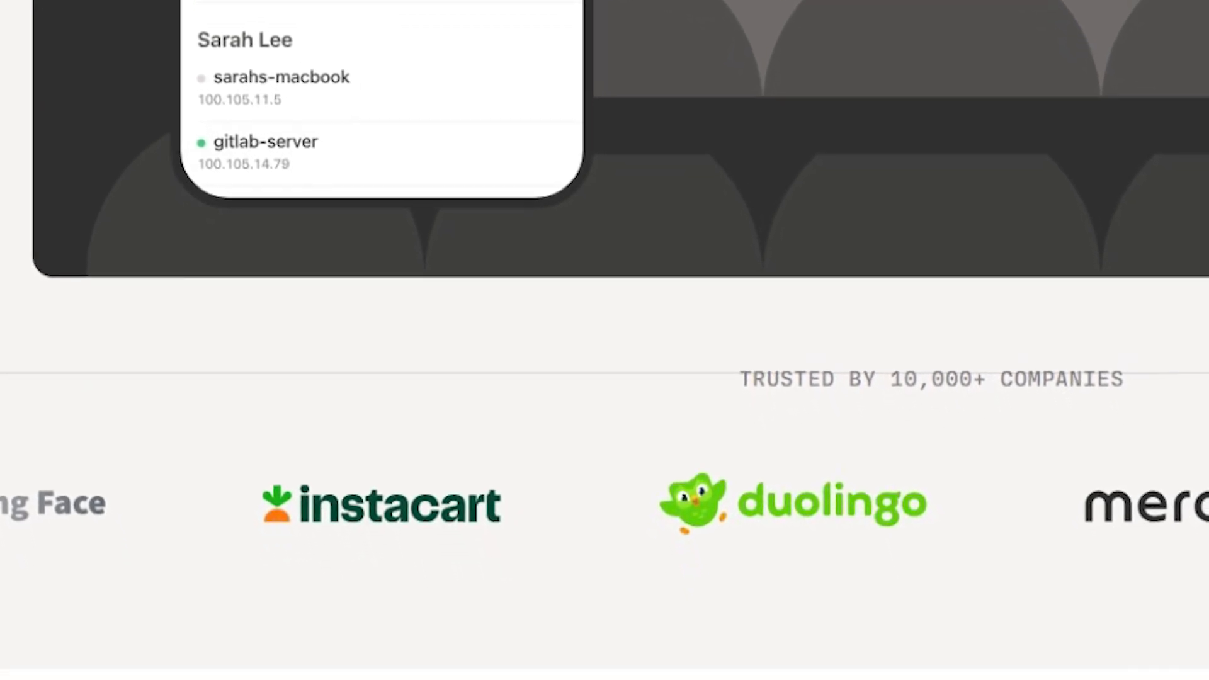
scroll("down", 3)
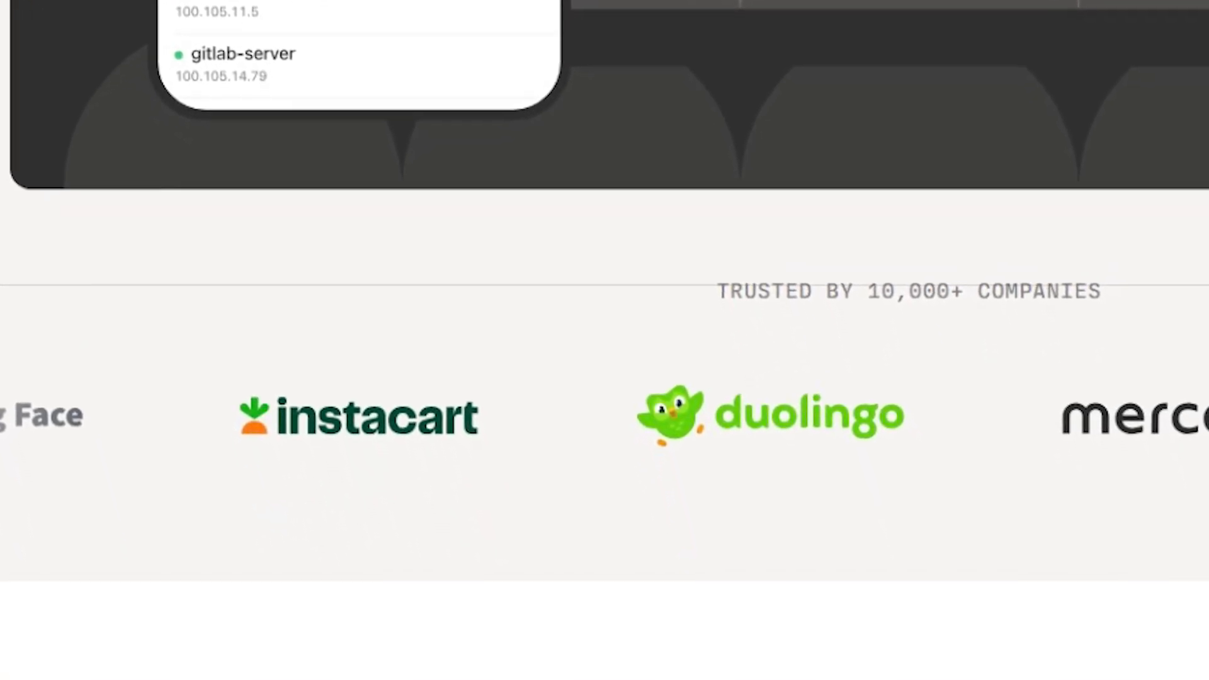
scroll("down", 3)
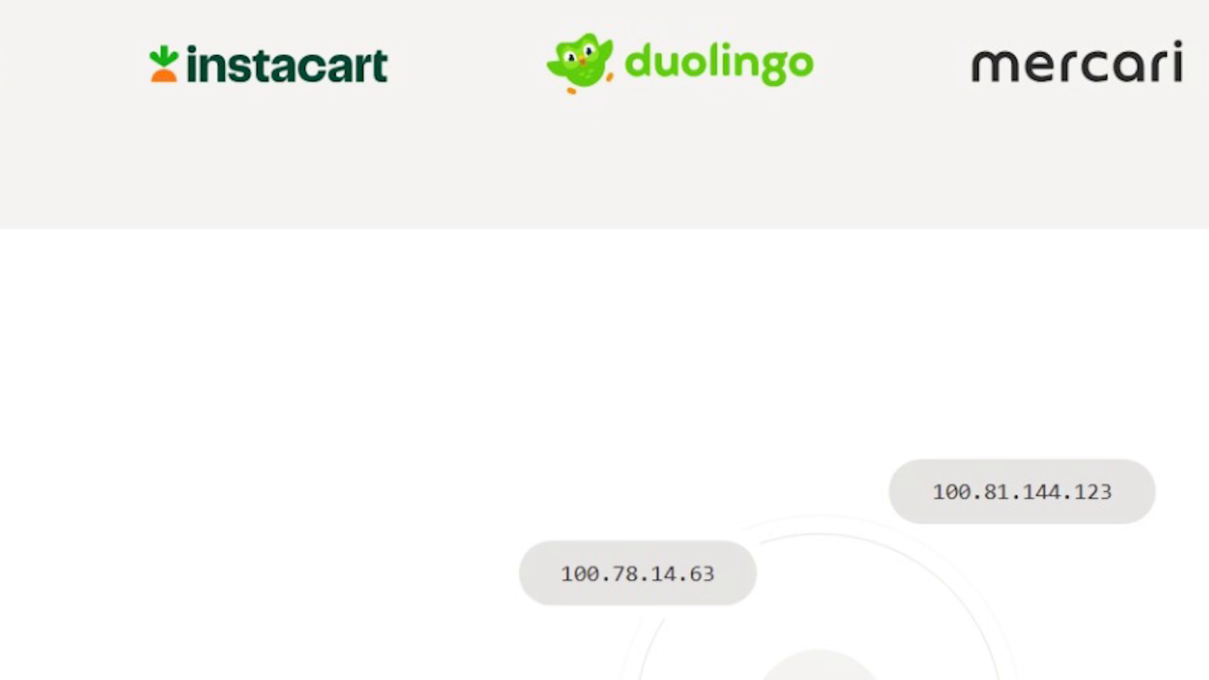
scroll("down", 3)
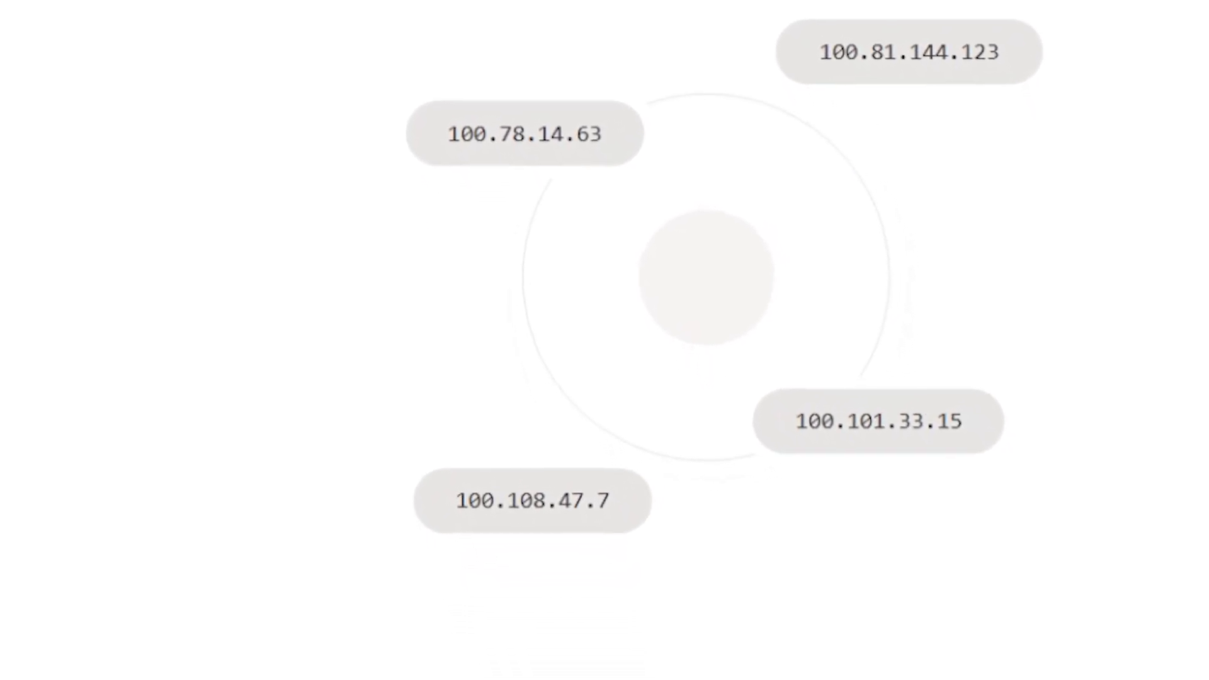
scroll("down", 3)
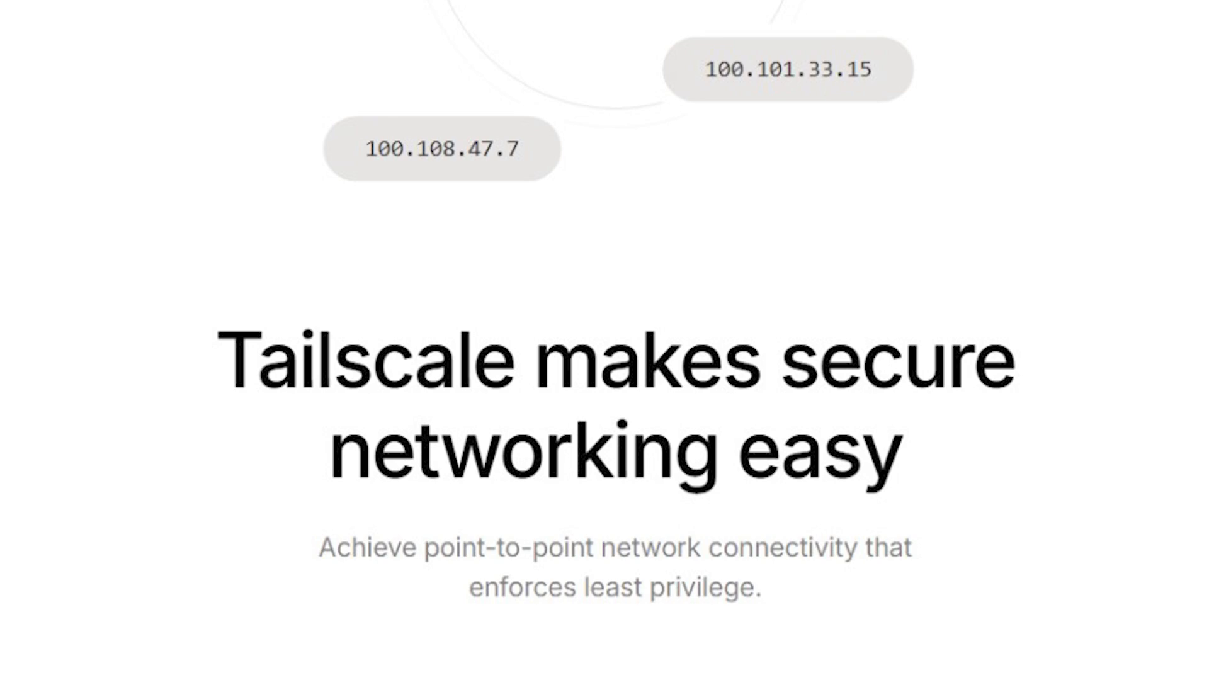
scroll("down", 3)
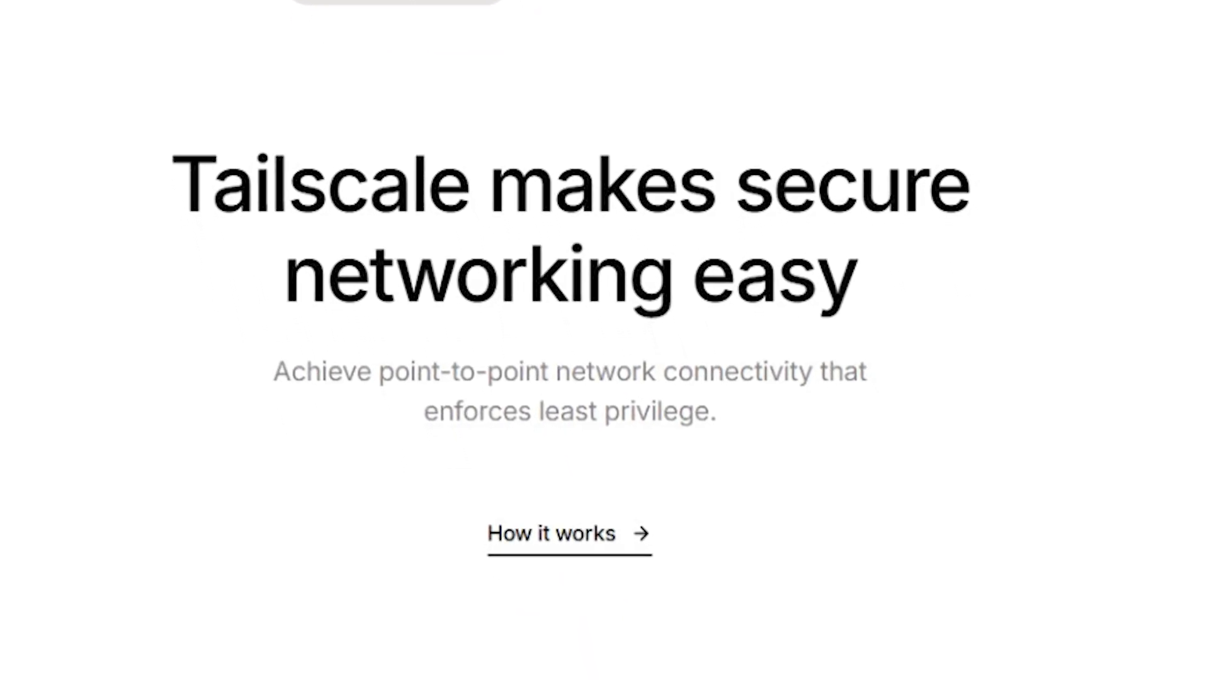
scroll("down", 3)
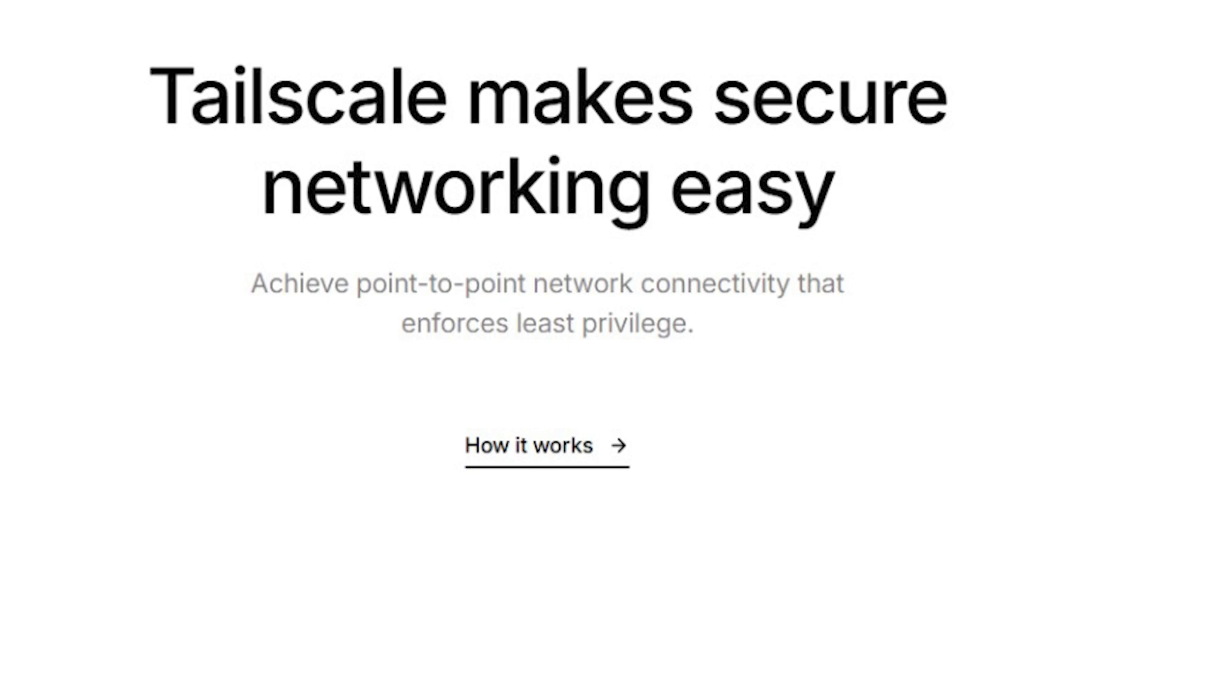
scroll("down", 3)
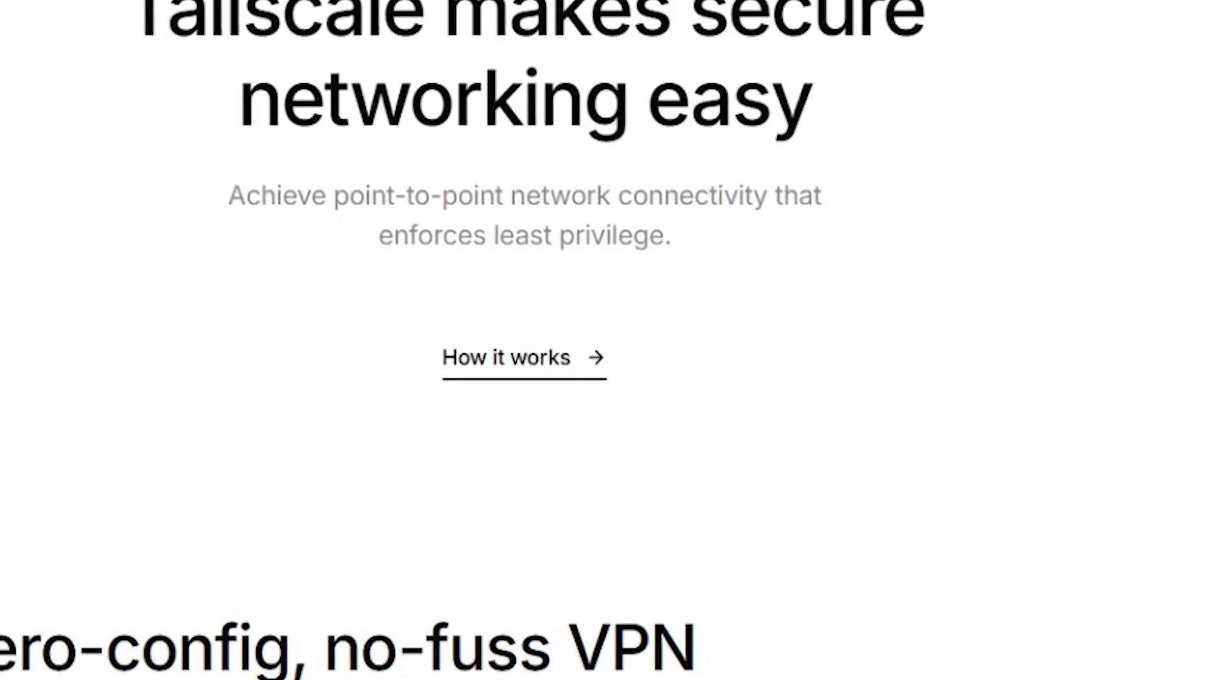
scroll("down", 3)
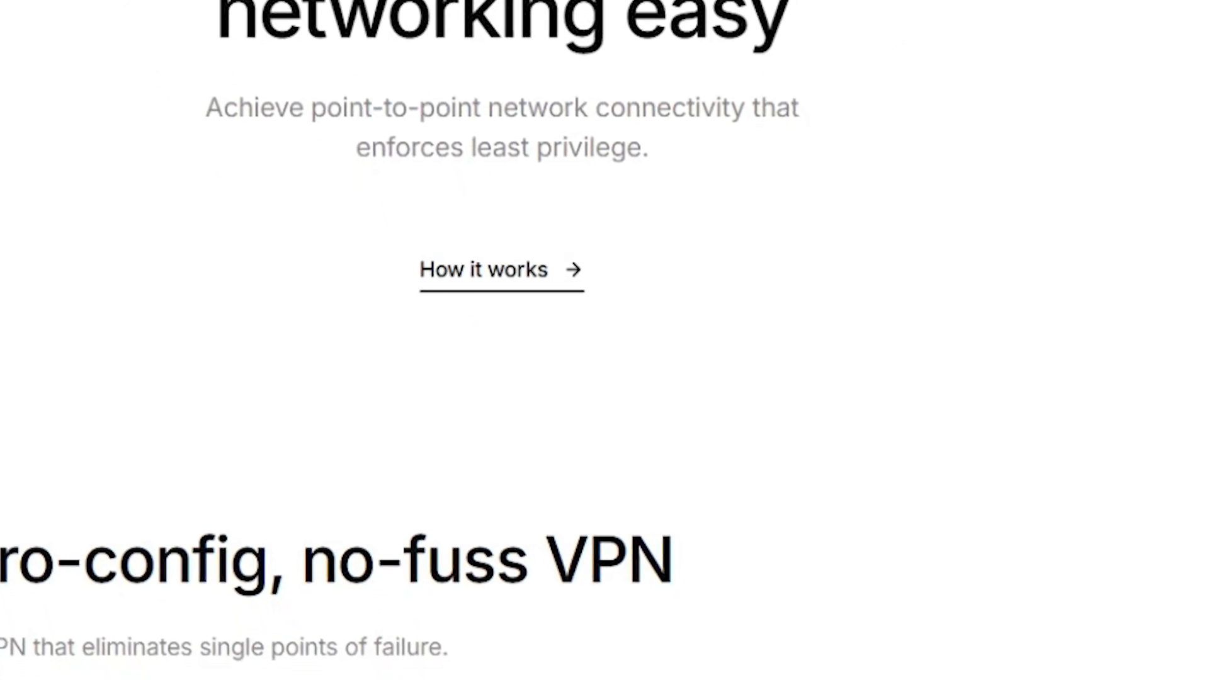
scroll("down", 3)
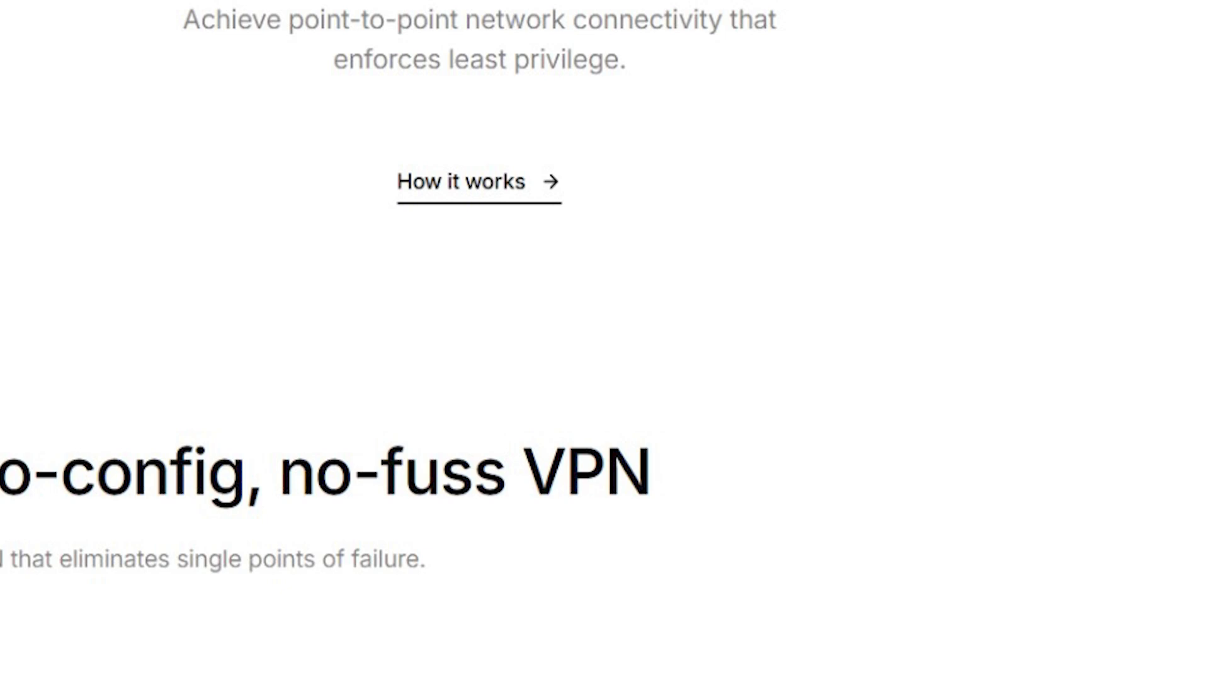
scroll("down", 3)
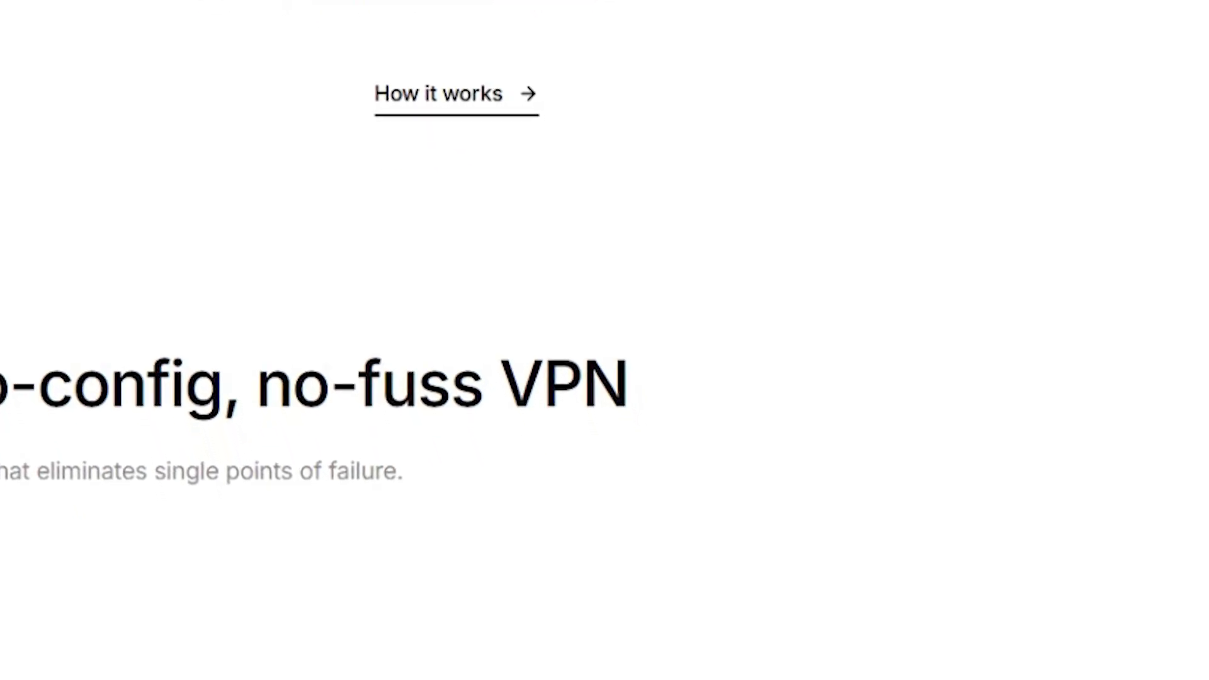
scroll("down", 3)
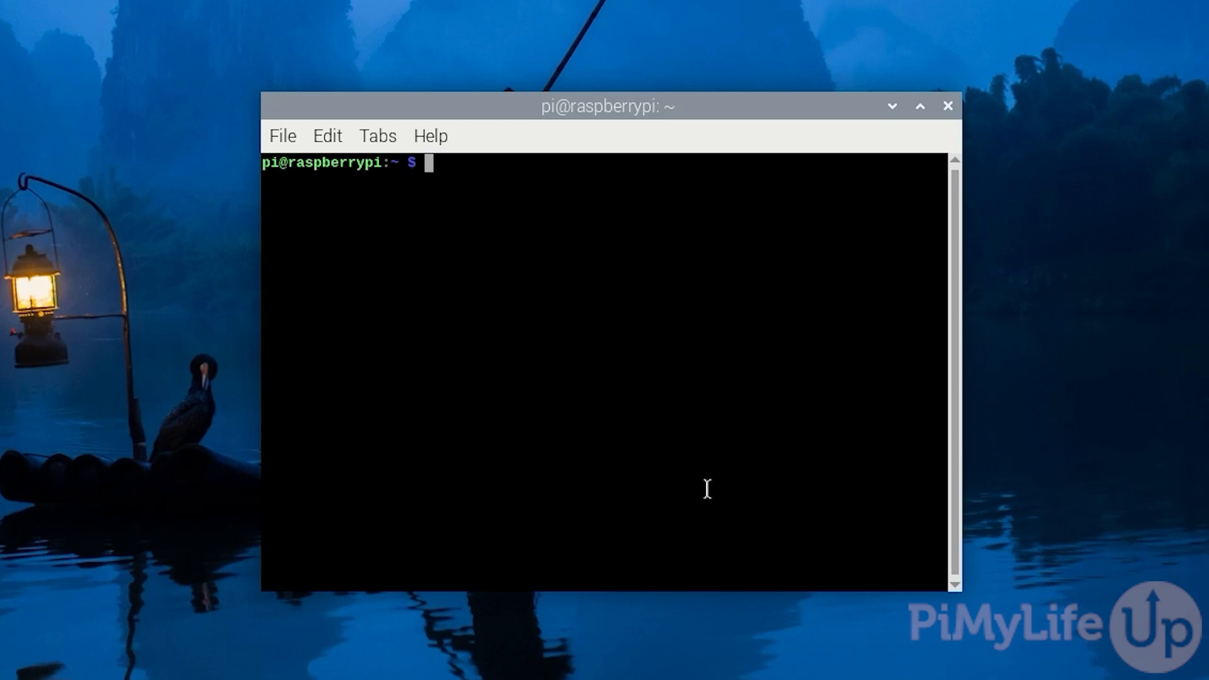
Refresh the package lists with sudo apt update and upgrade packages with sudo apt upgrade -y
type("sudo a")
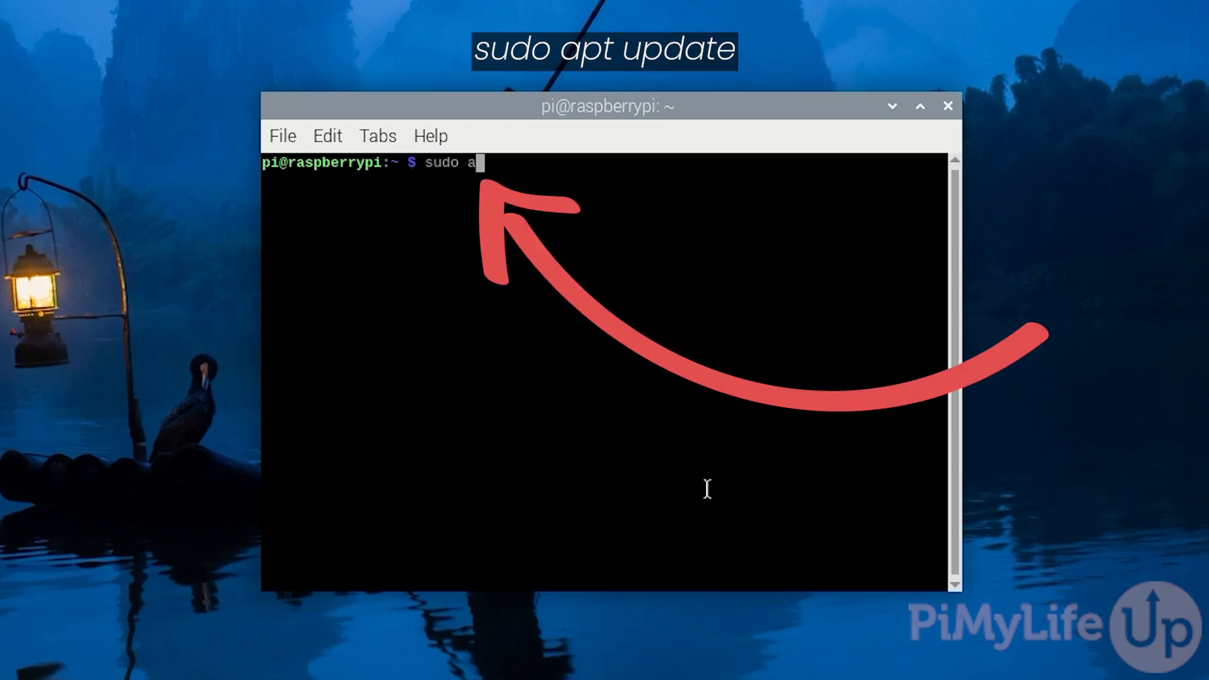
type("pt update")
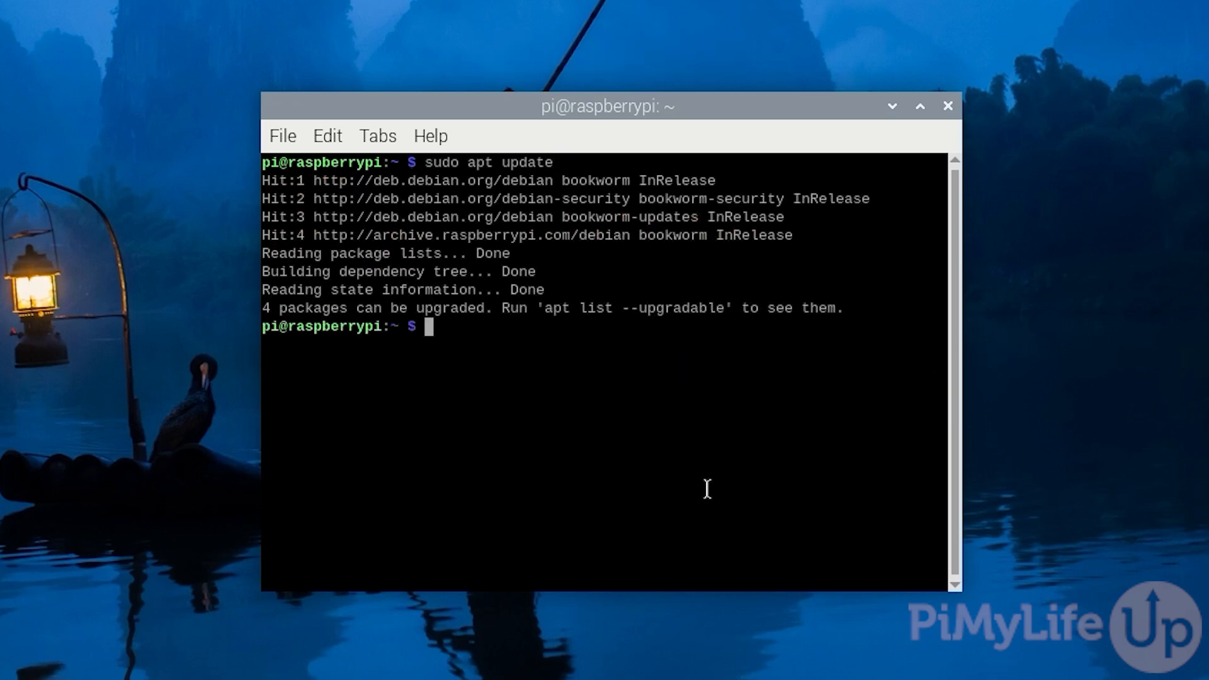
type("s")
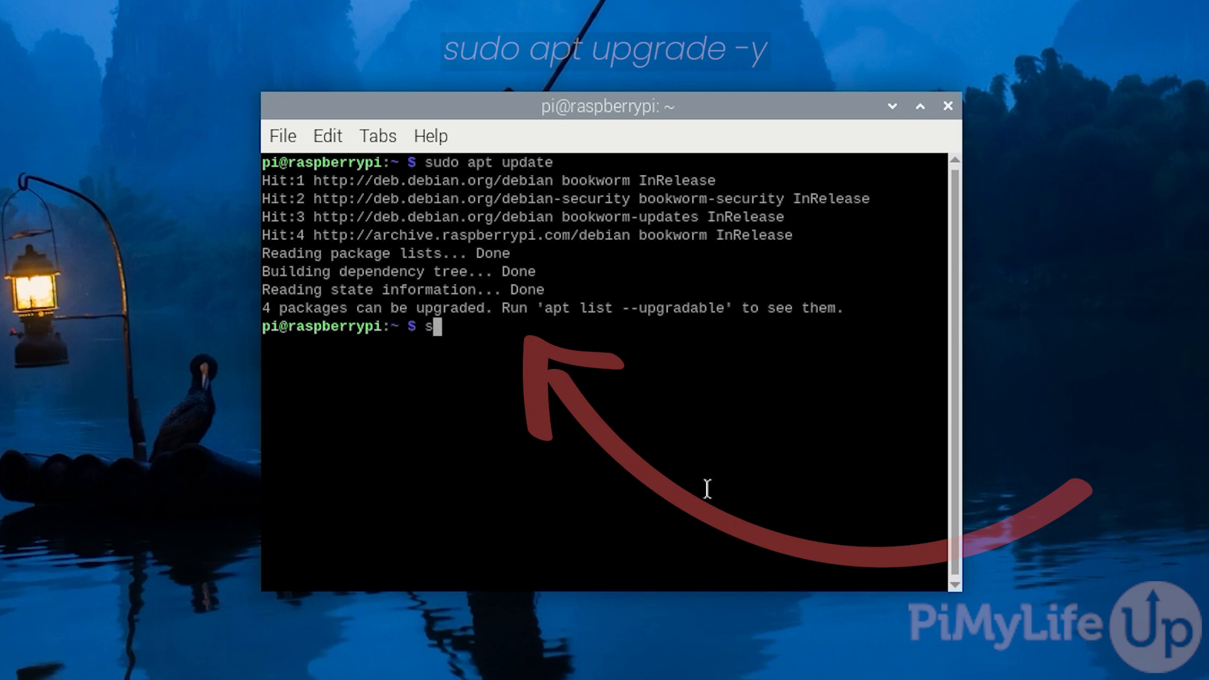
type("sudo apt upgrade -y")
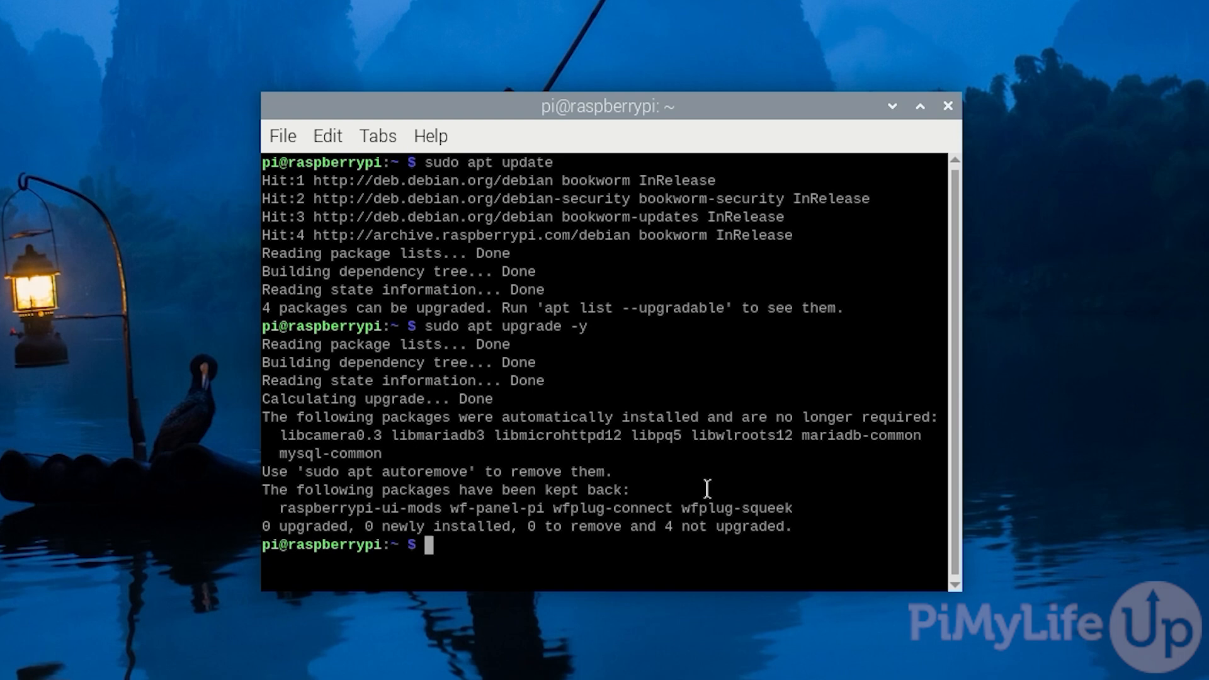
Install lsb-release and curl with sudo apt install lsb-release curl -y
type("sudo a")
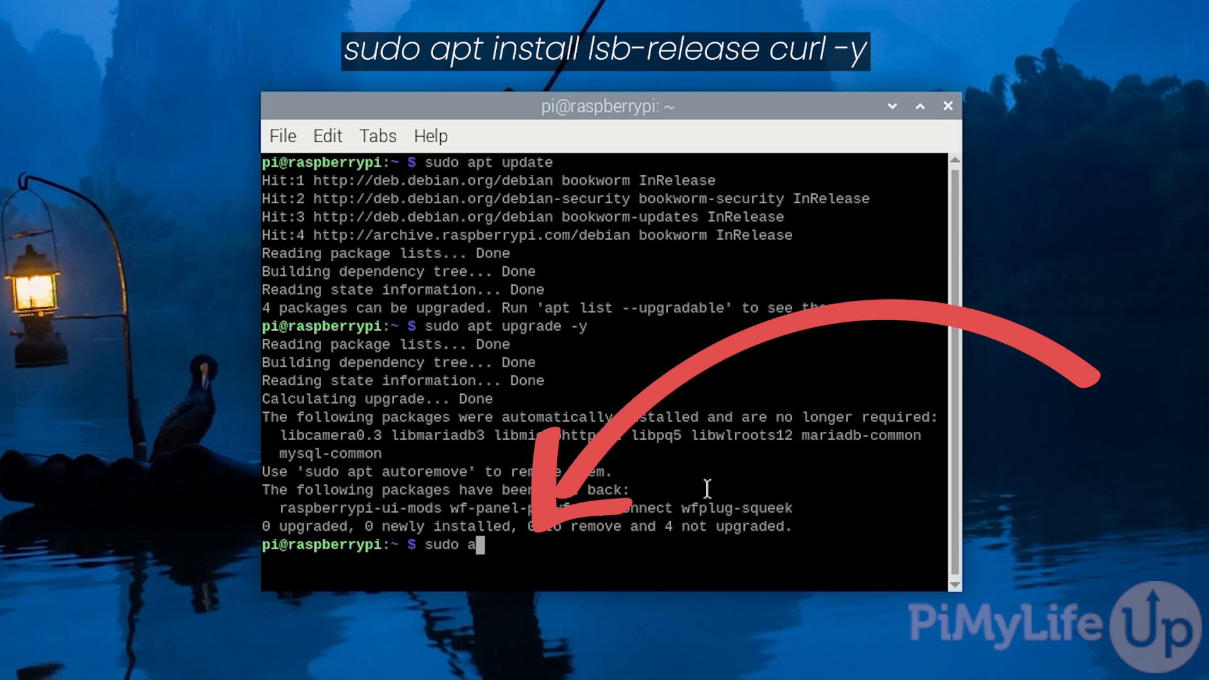
type("pt install lsb-rel")
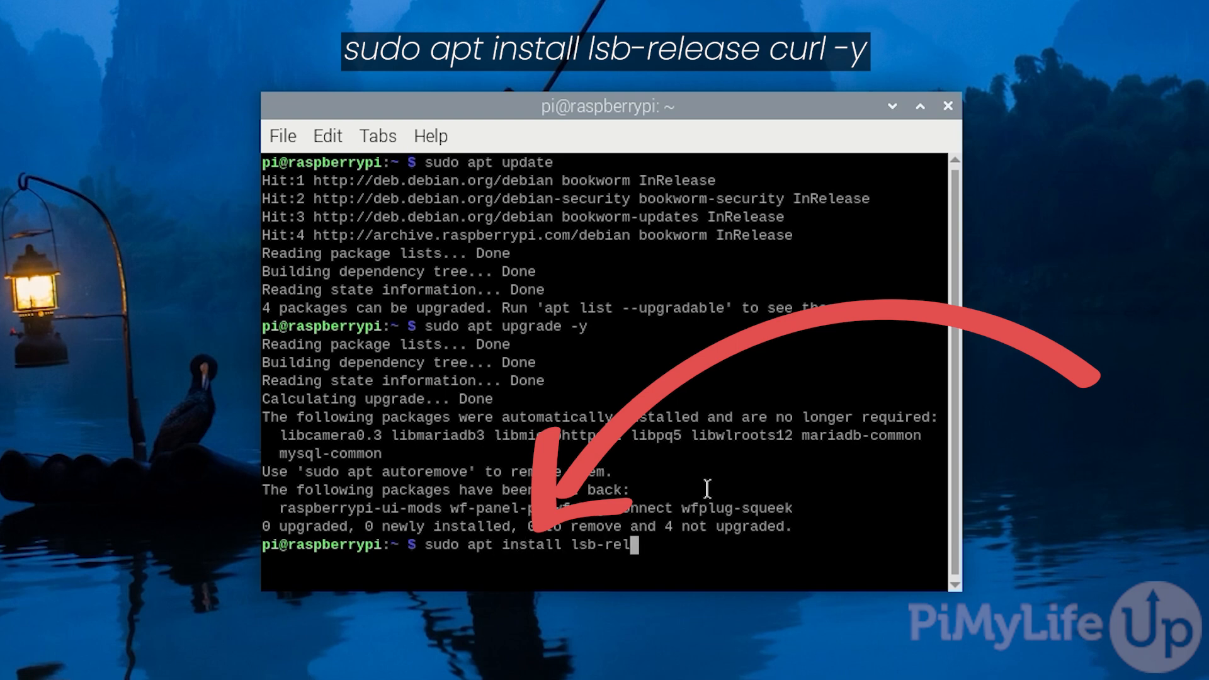
type("ease curl -y")
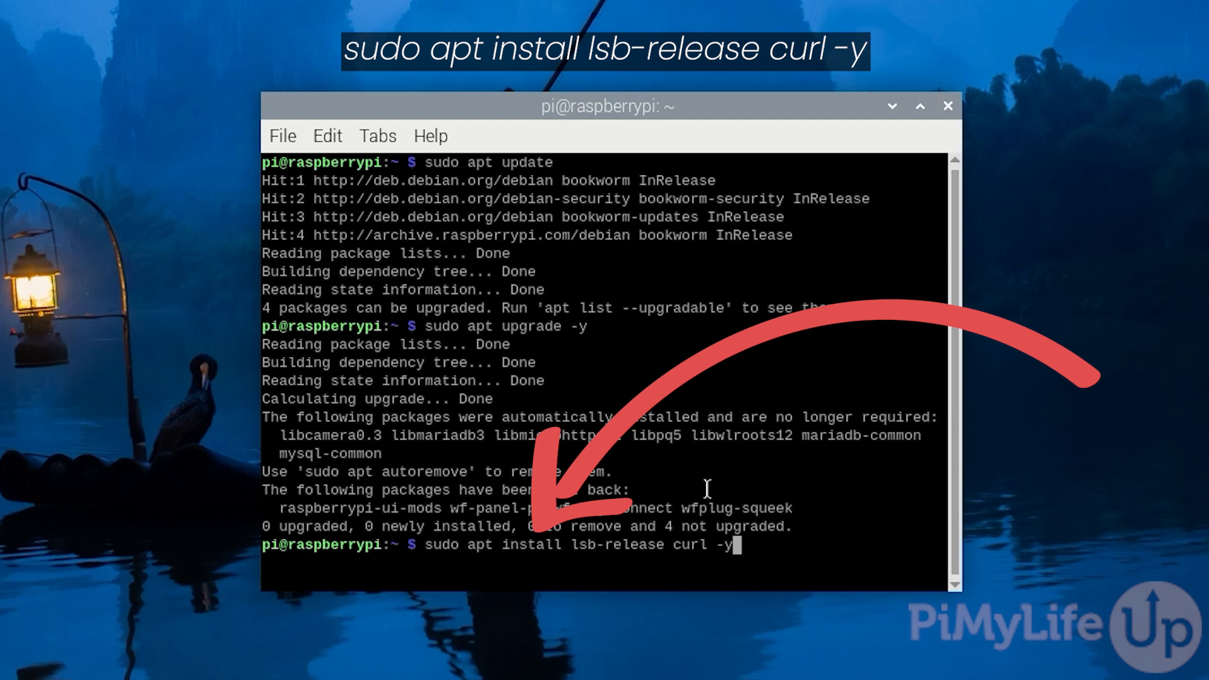
key("Return")
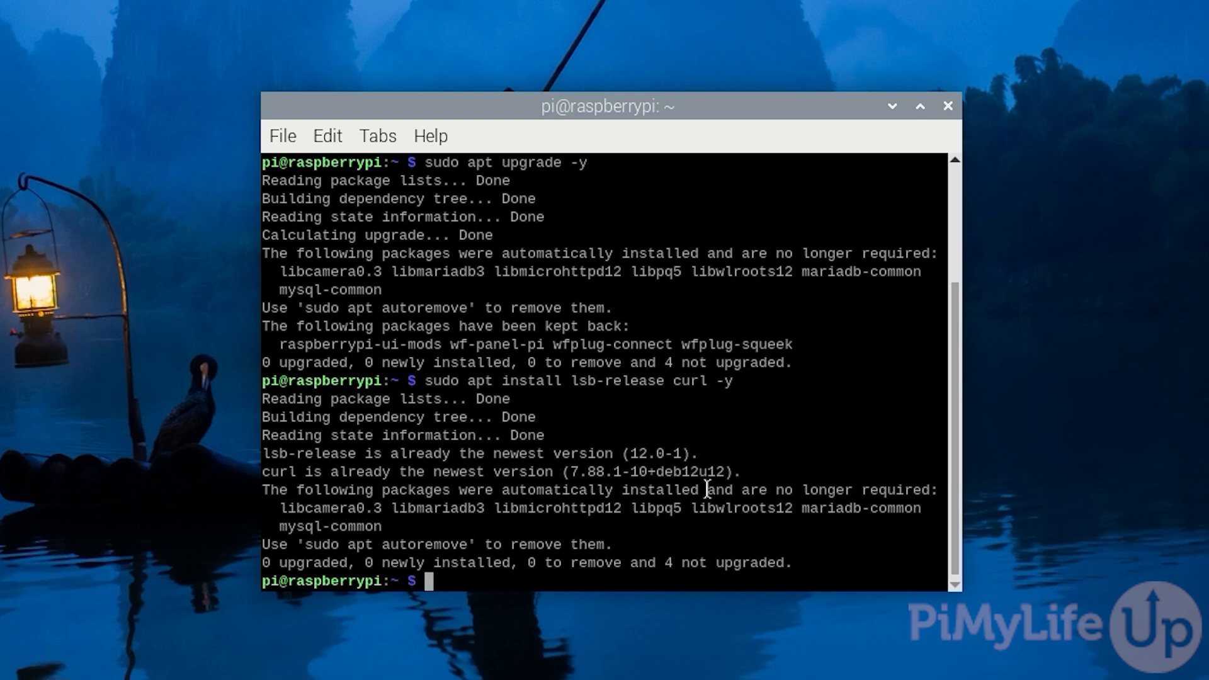
Enter curl -L fetching the stable/raspbian $(lsb_release -cs).noarmor.gpg signing key from pkgs.tailscale.com
type("curl -L")
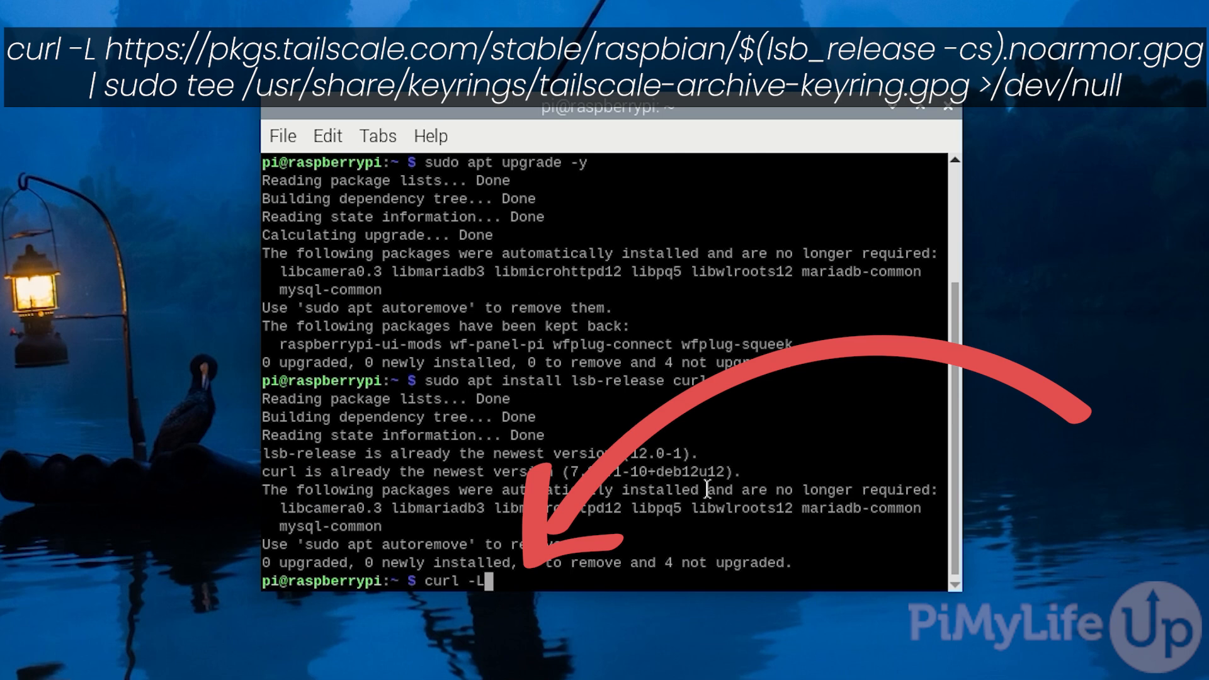
type("https://")
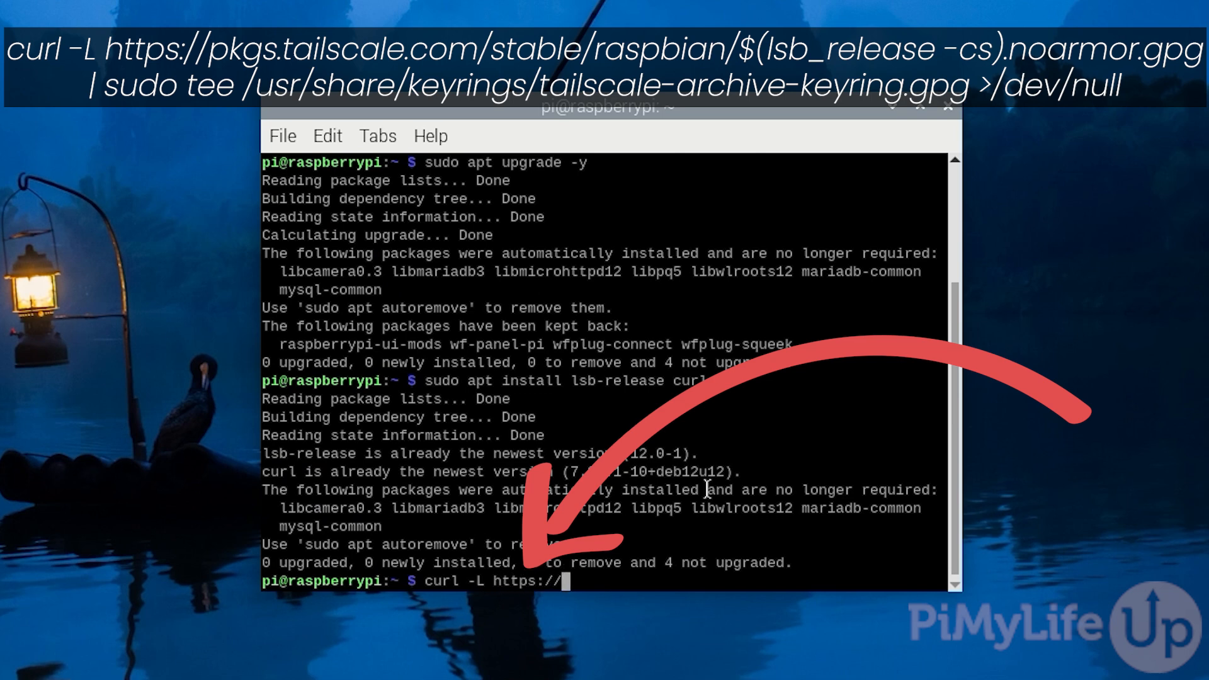
type("pk")
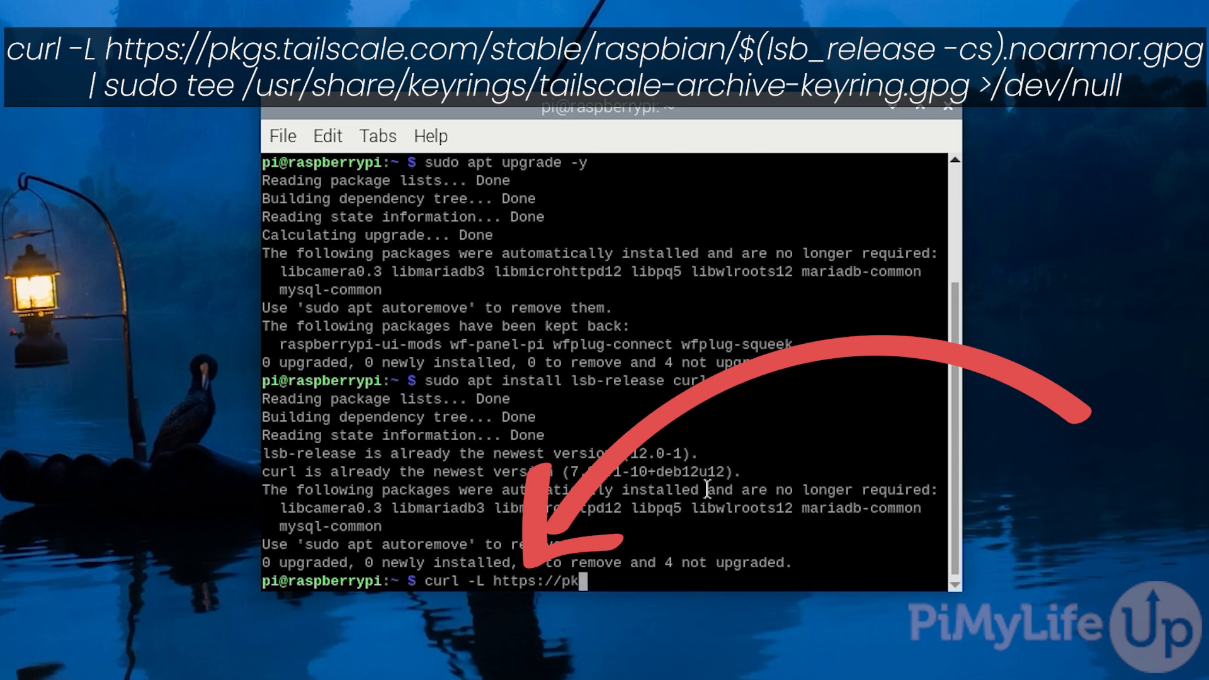
type("gs.tailsca")
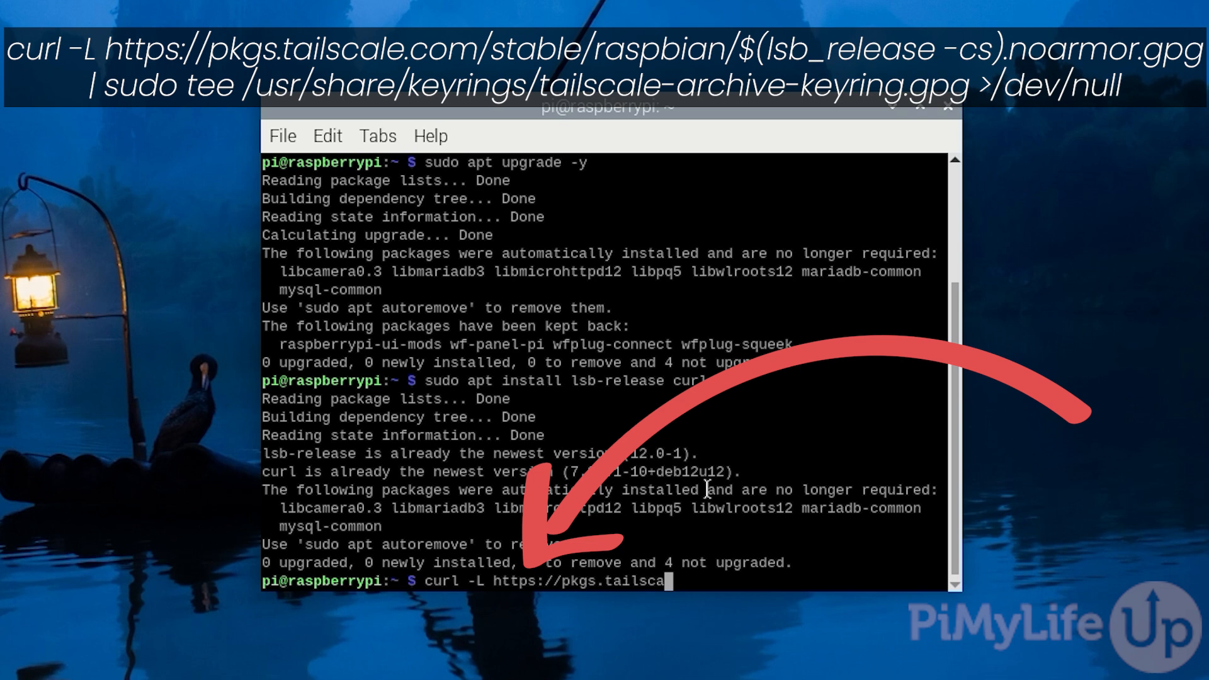
type("le.com/stable")
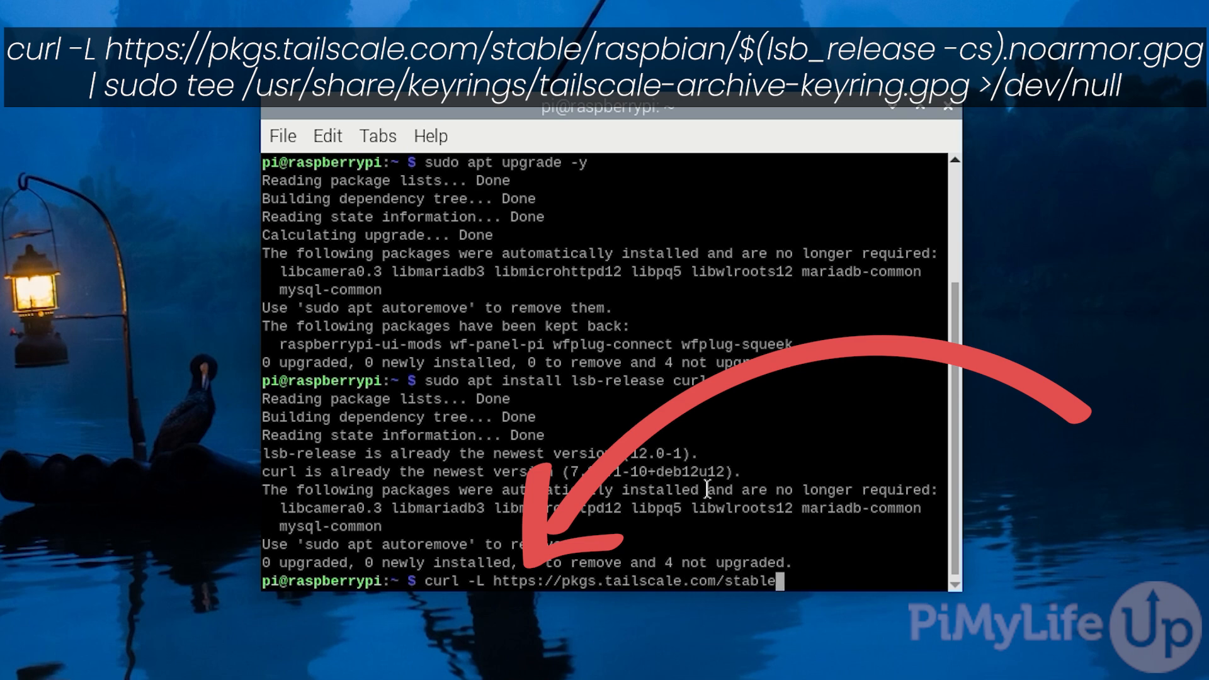
type("/raspbian")
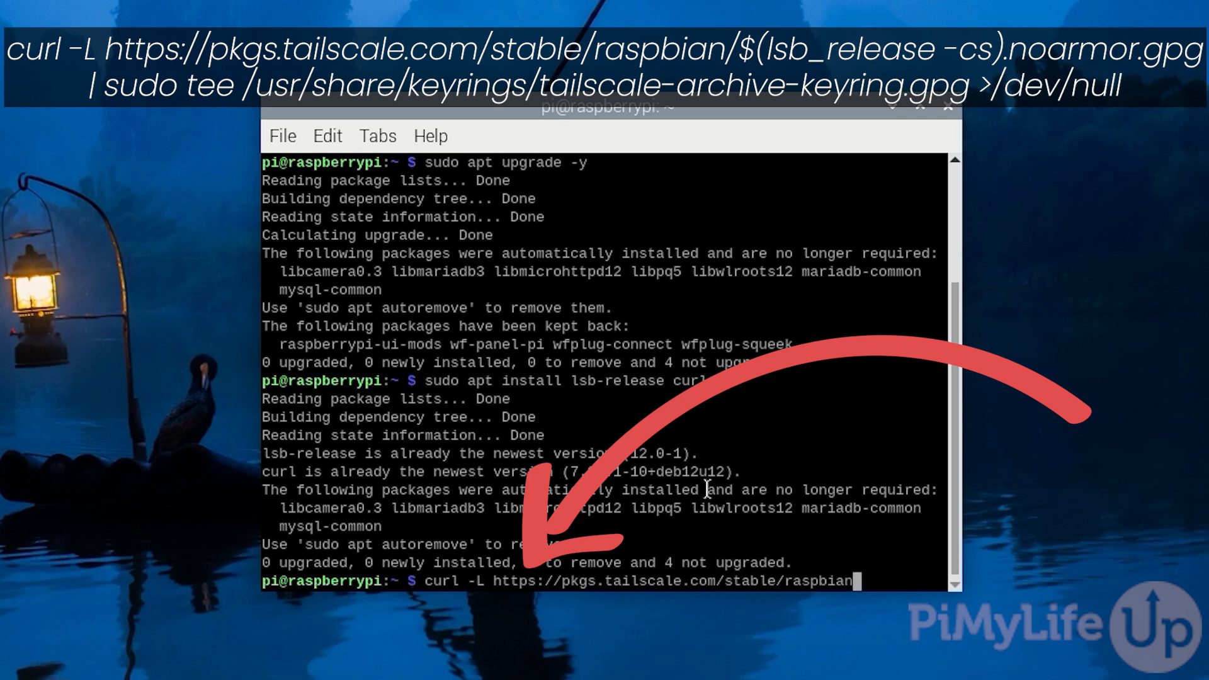
type("/$(lsb_release")
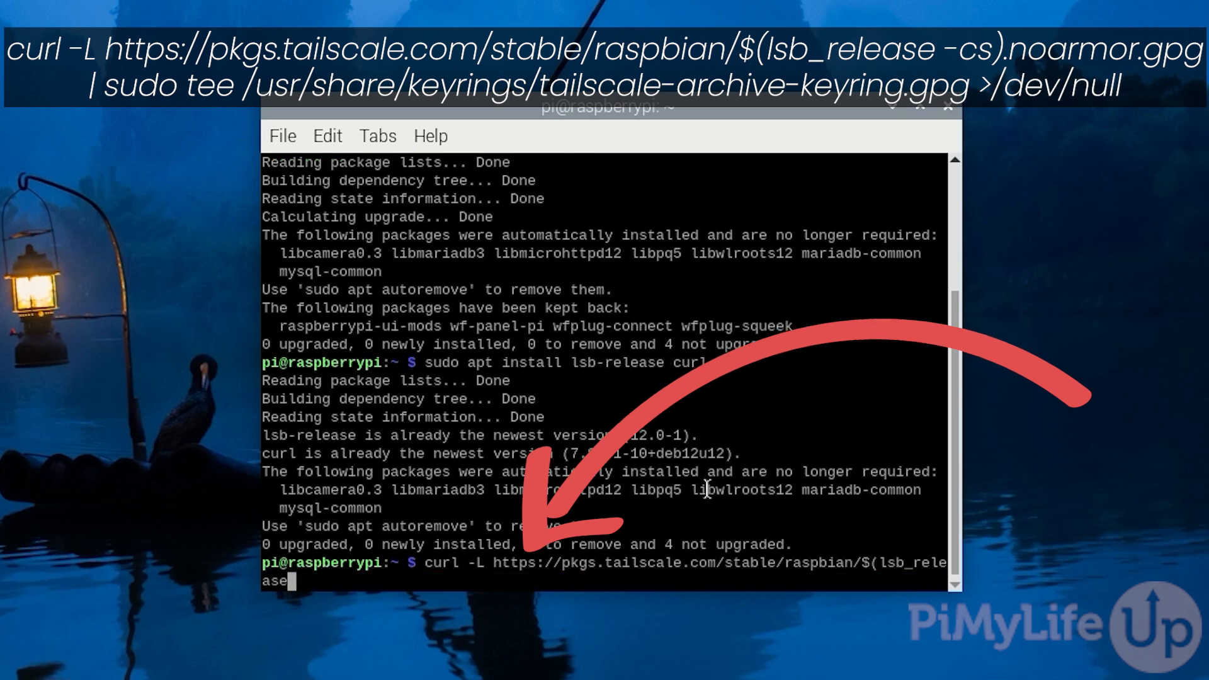
type("-cs)")
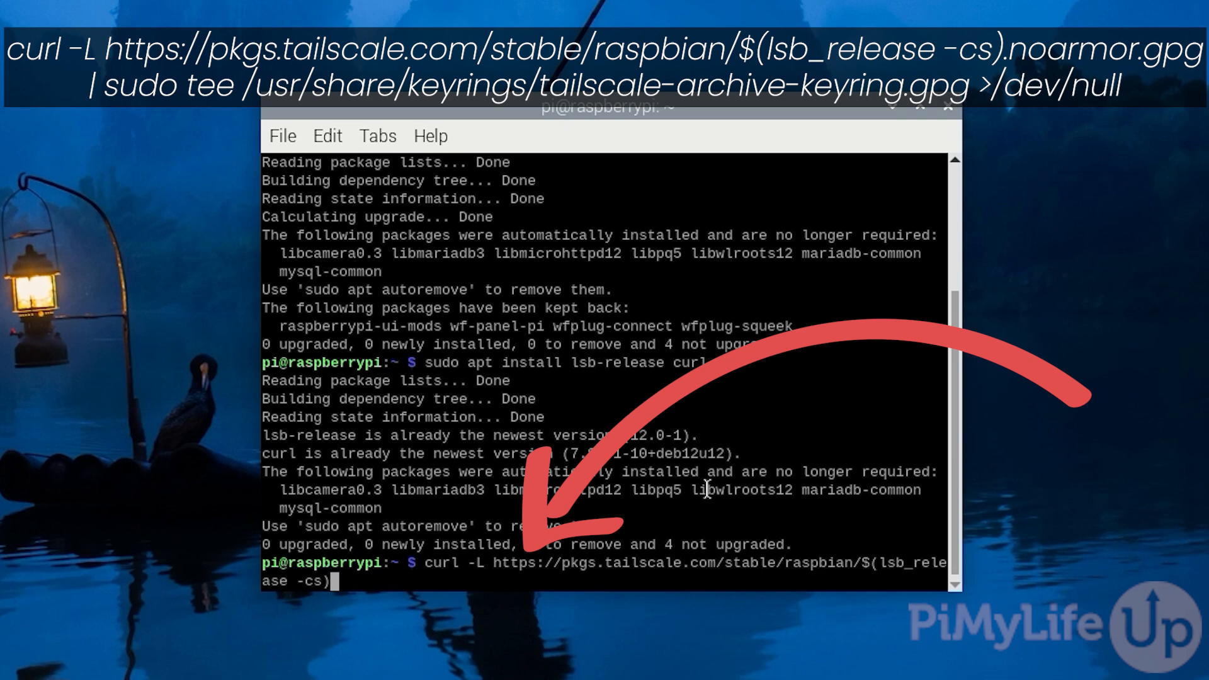
type(".noarmor")
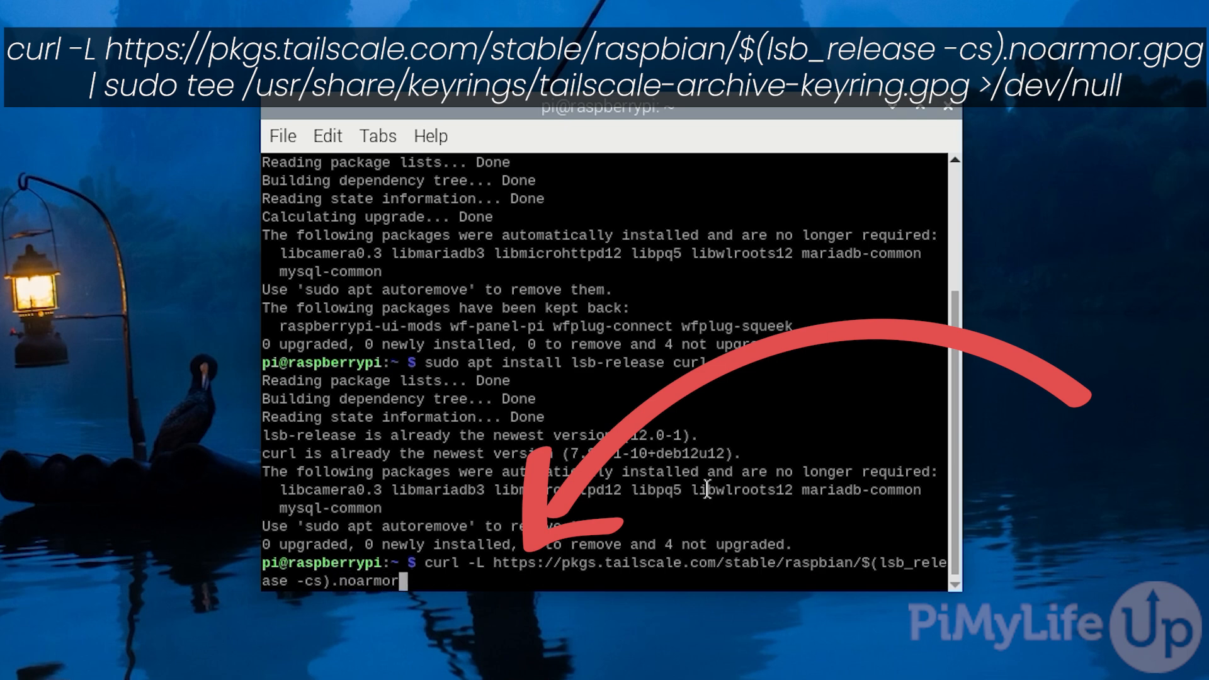
type(".gpg | sudo tee")
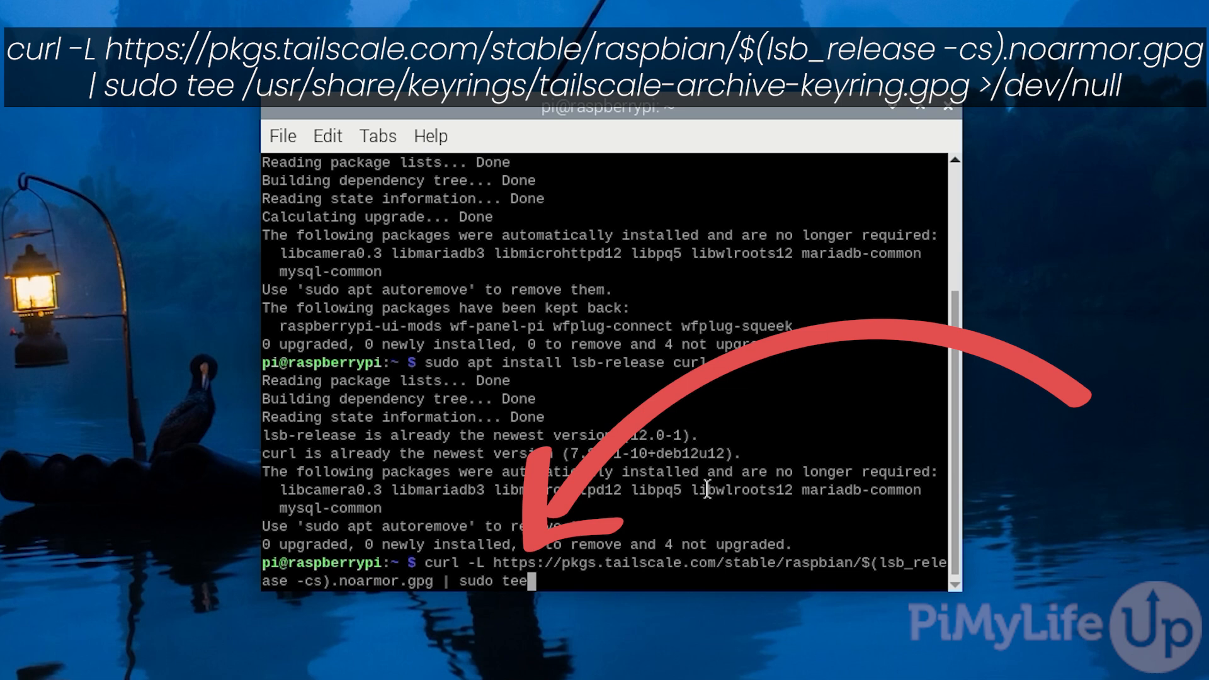
Pipe the key through sudo tee into /usr/share/keyrings/tailscale-archive-keyring.gpg >/dev/null
type("/usr")
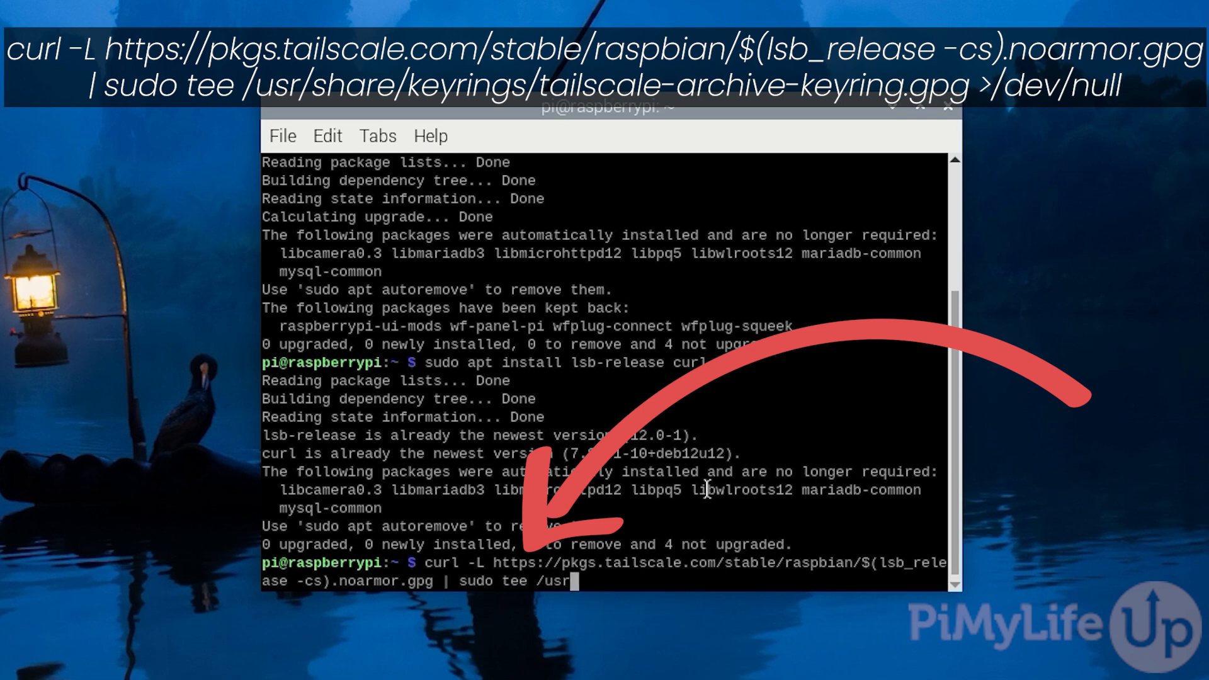
type("/share/keyrings/tailscale-archive-keyring.gpg >/dev/nu")
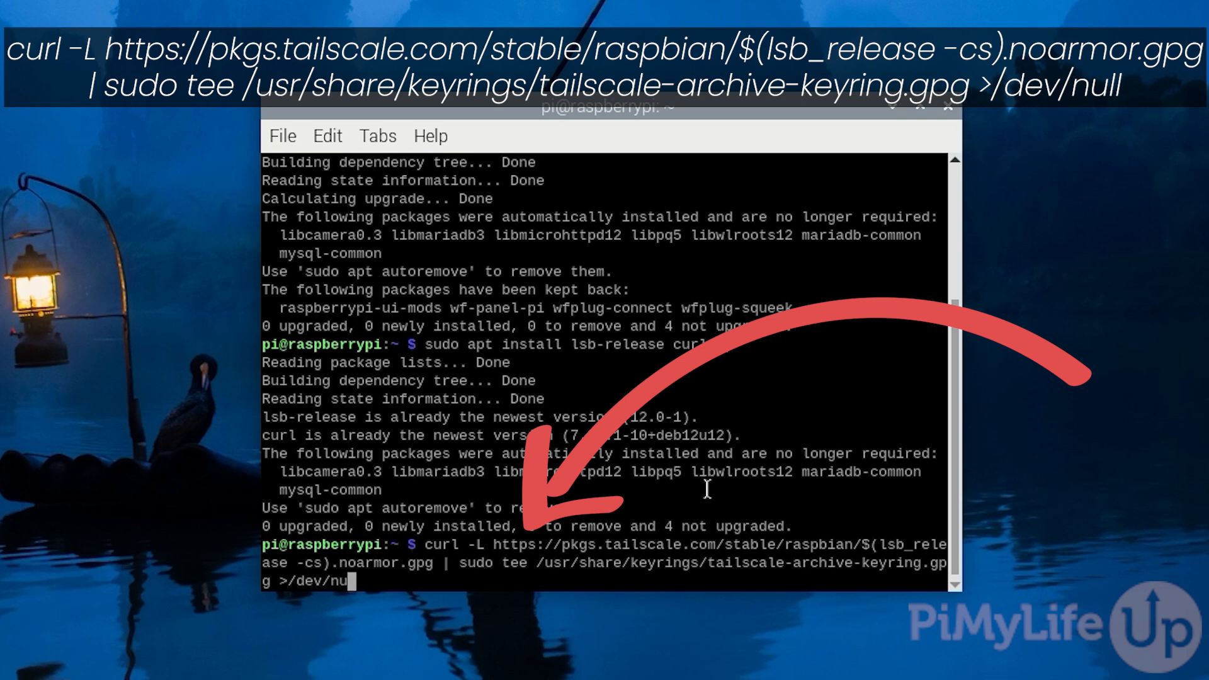
type("ll")
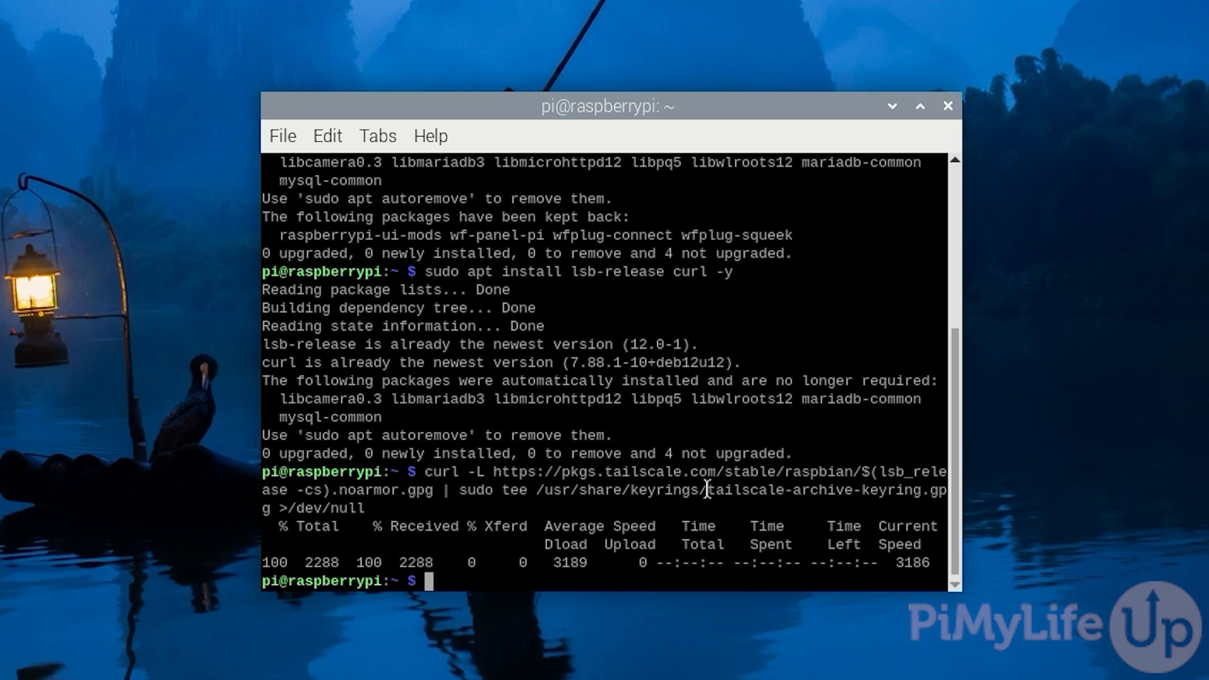
type("echo")
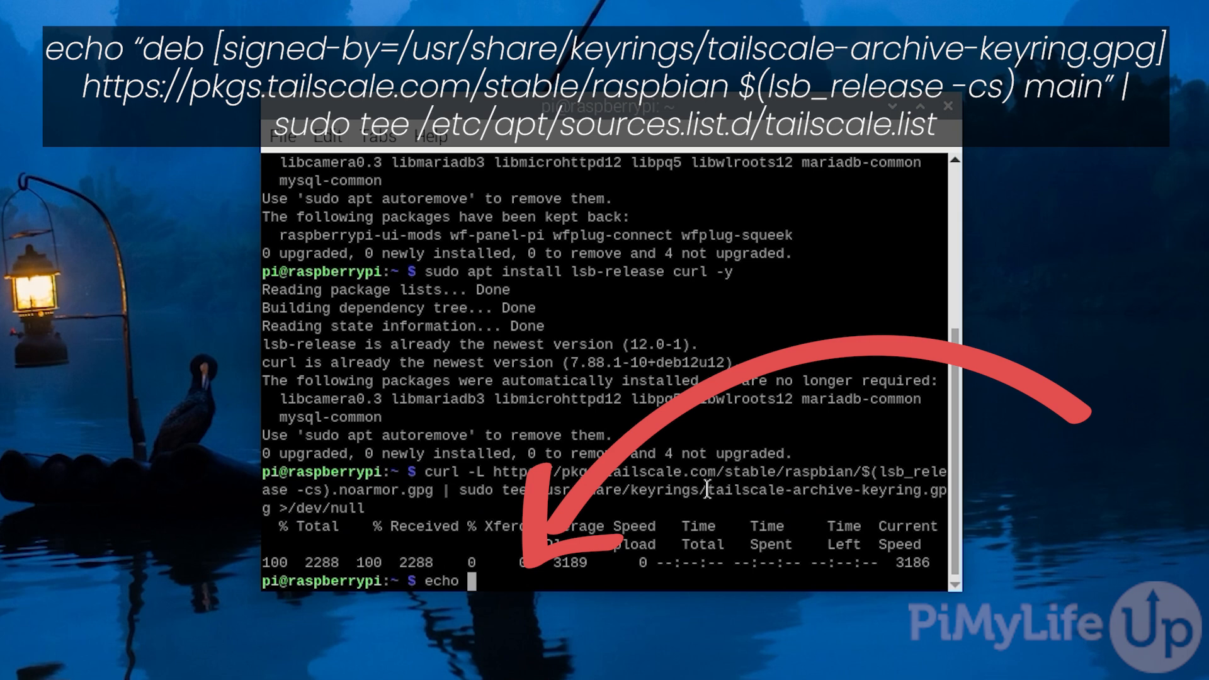
type("\"deb [signed-by=/")
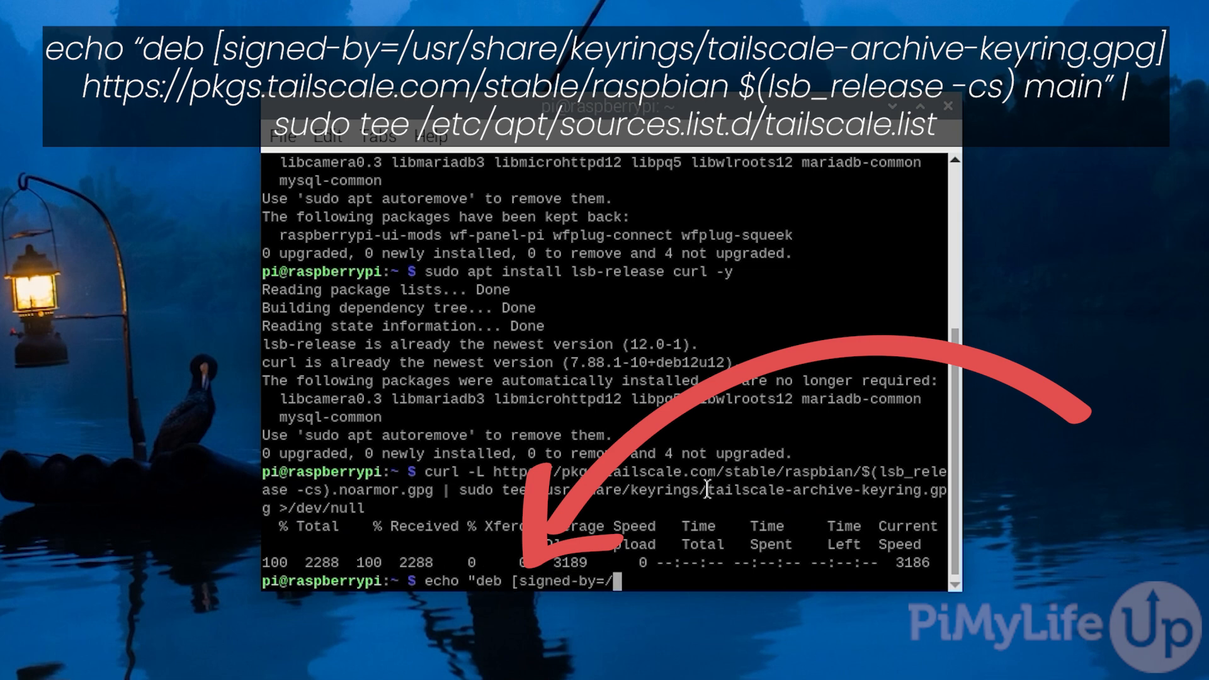
type("usr/share/keyrings/")
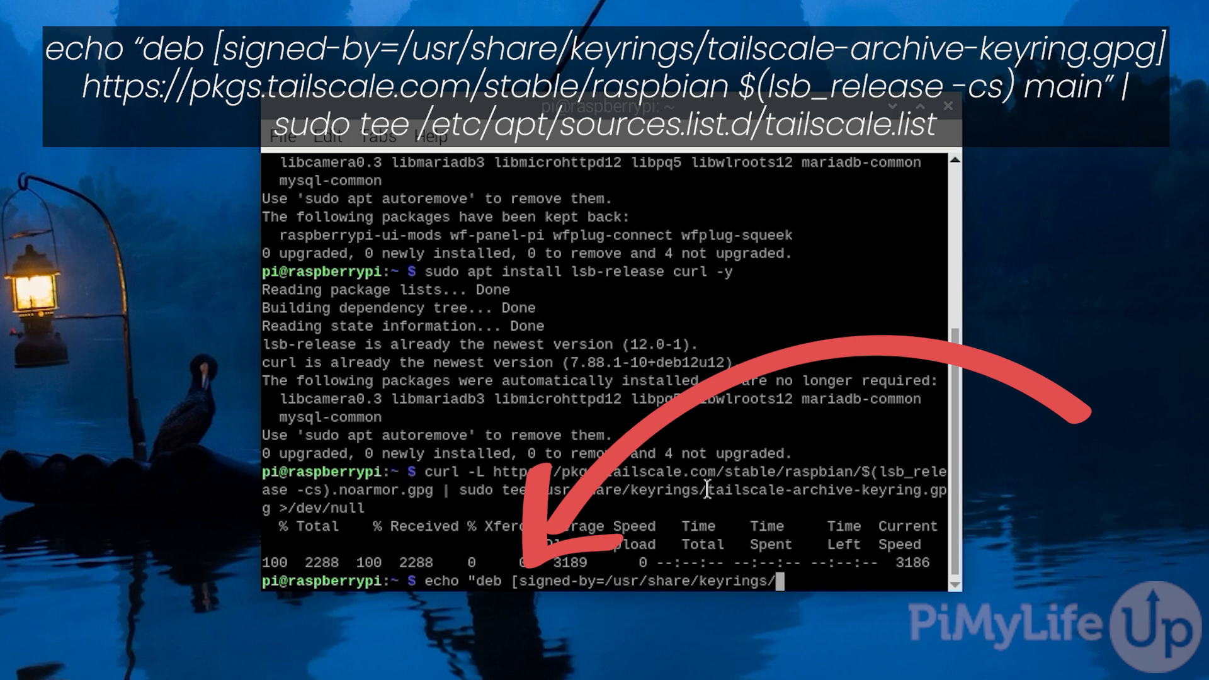
type("tailscale-archive-ke")
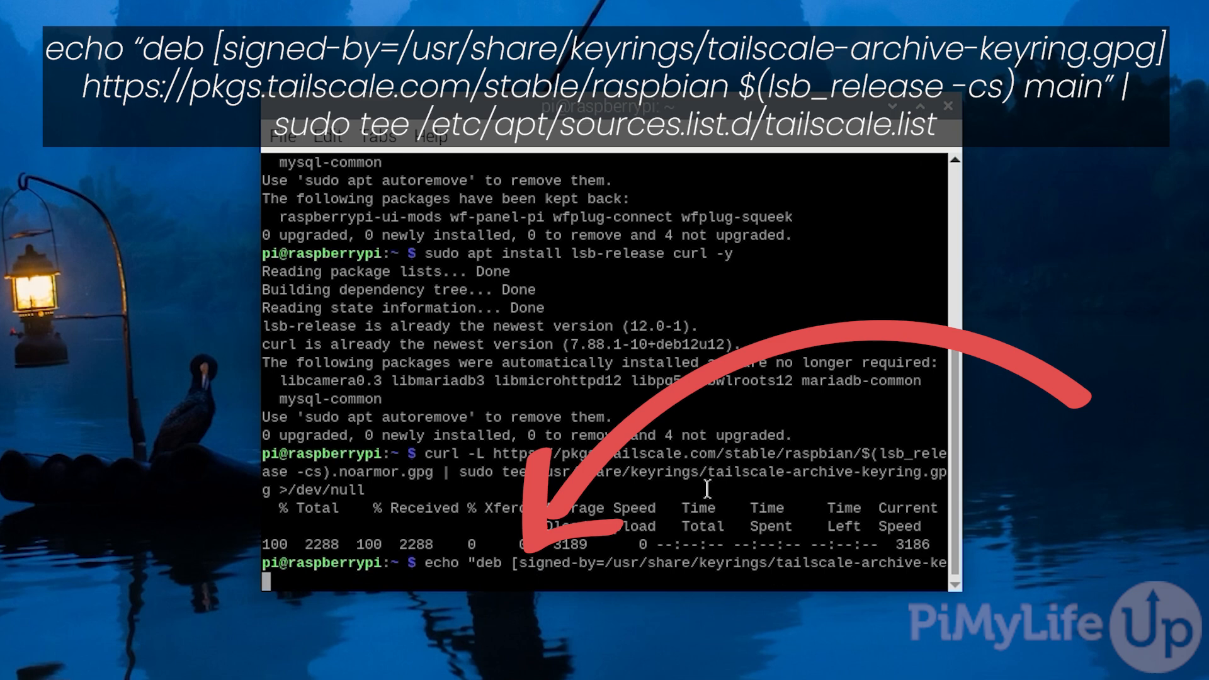
type("yring")
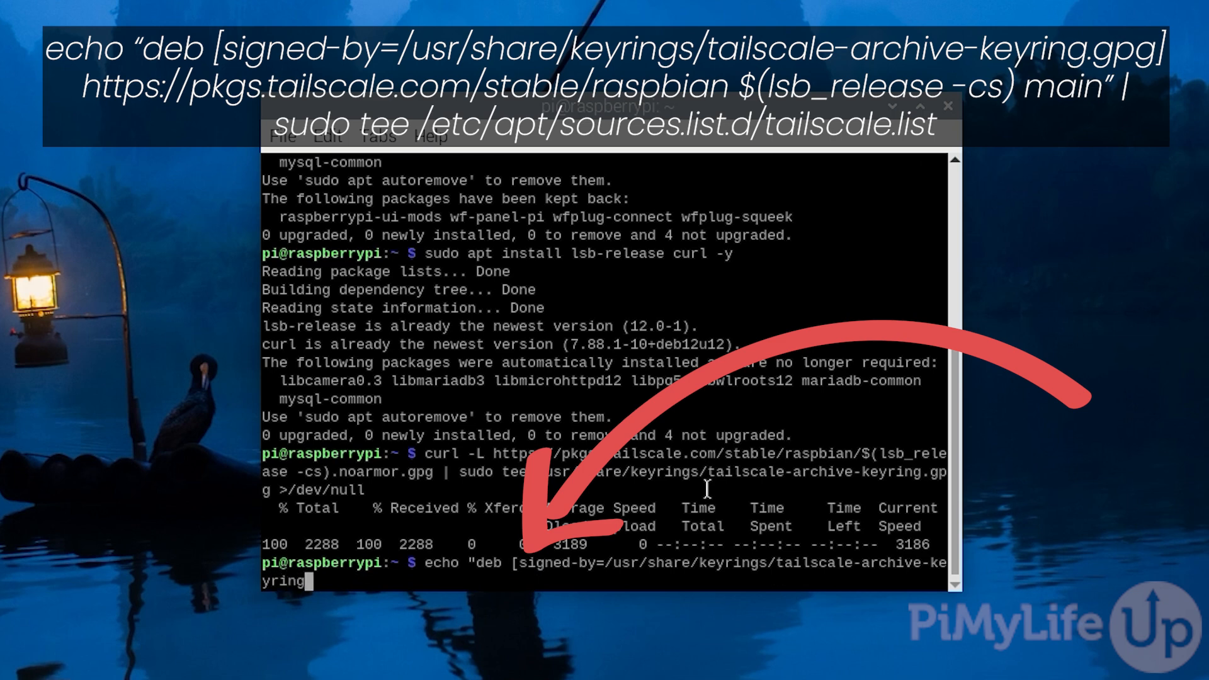
type(".gpg] https")
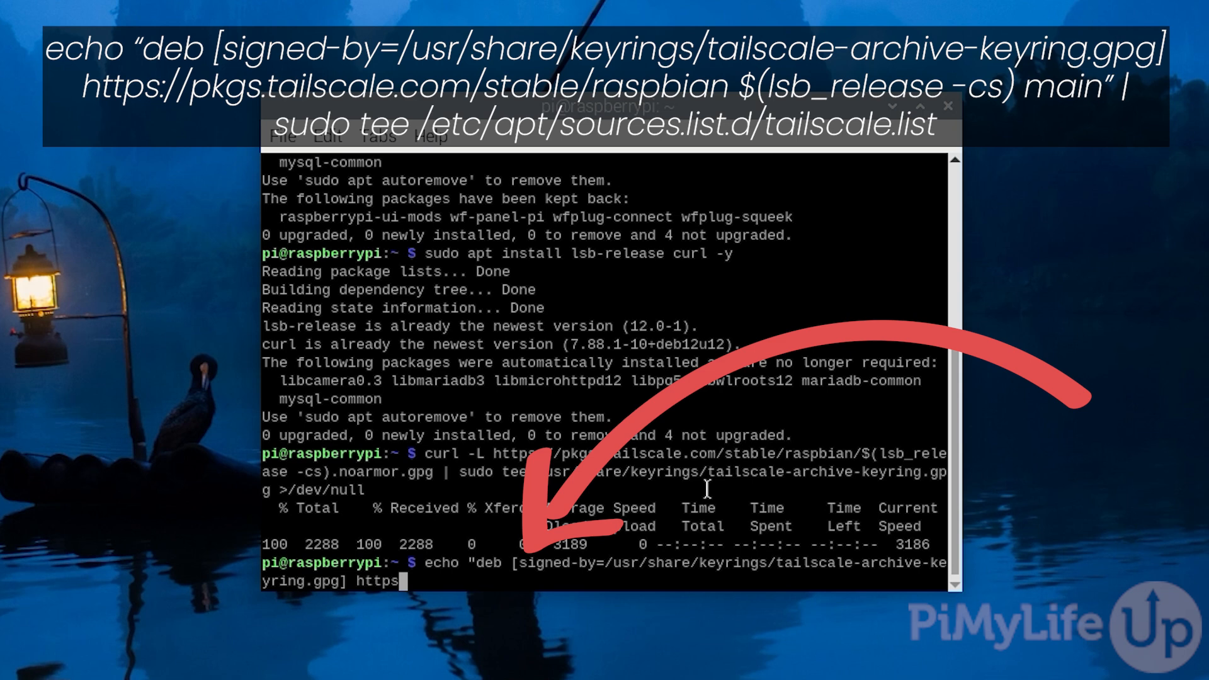
type("://")
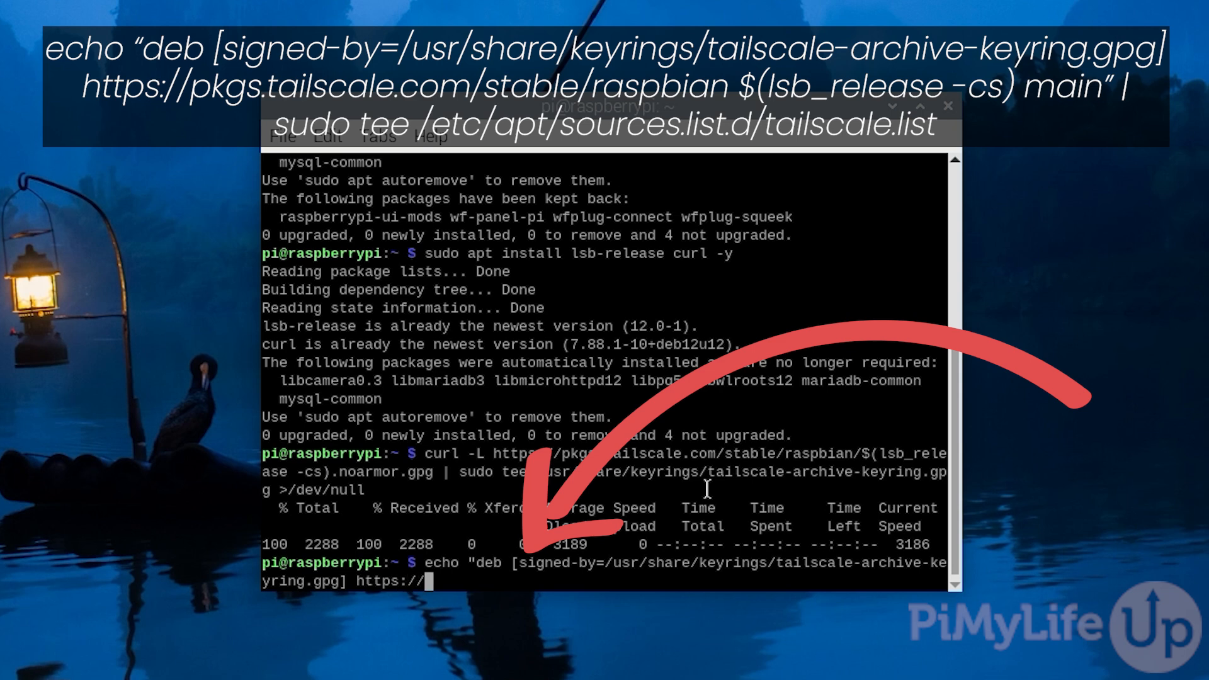
type("pkgs.tailscale.")
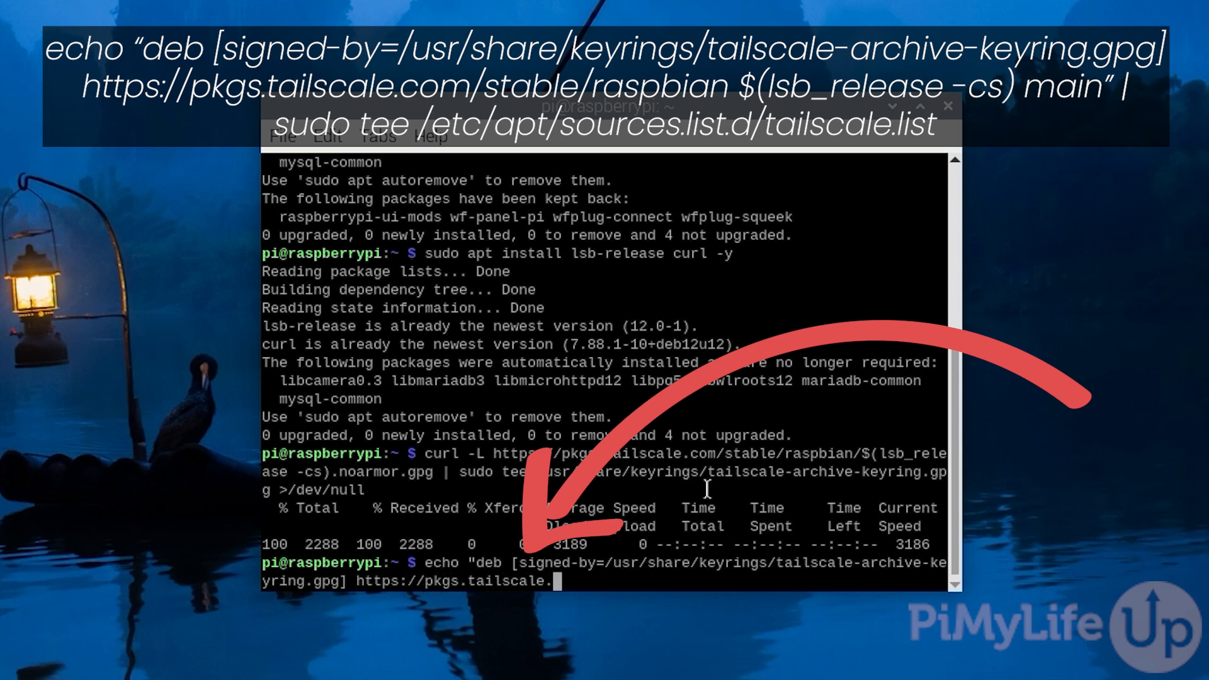
type("com/stable/")
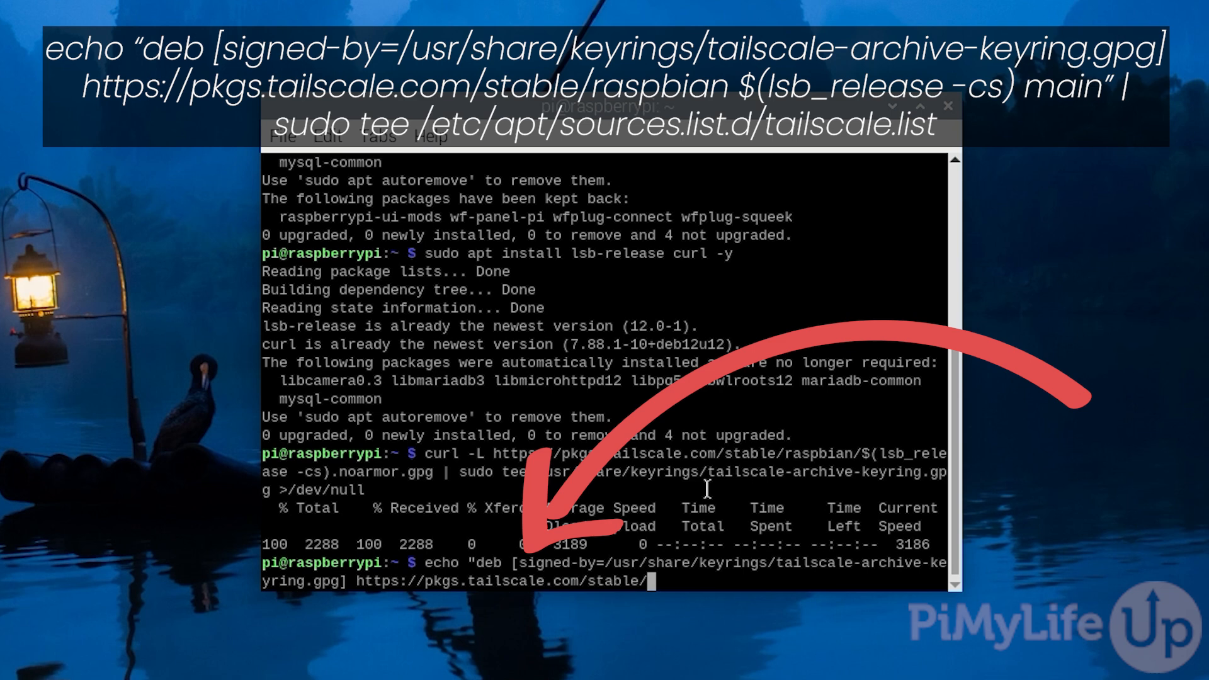
type("raspbian")
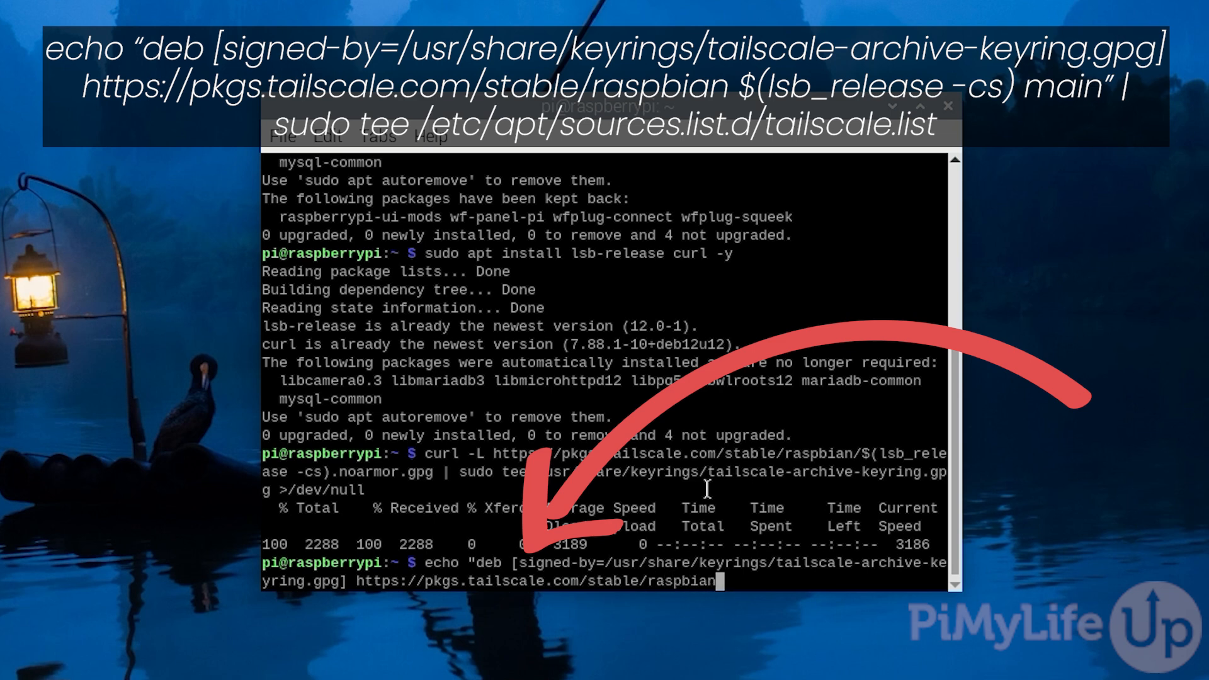
type("$(lsb_")
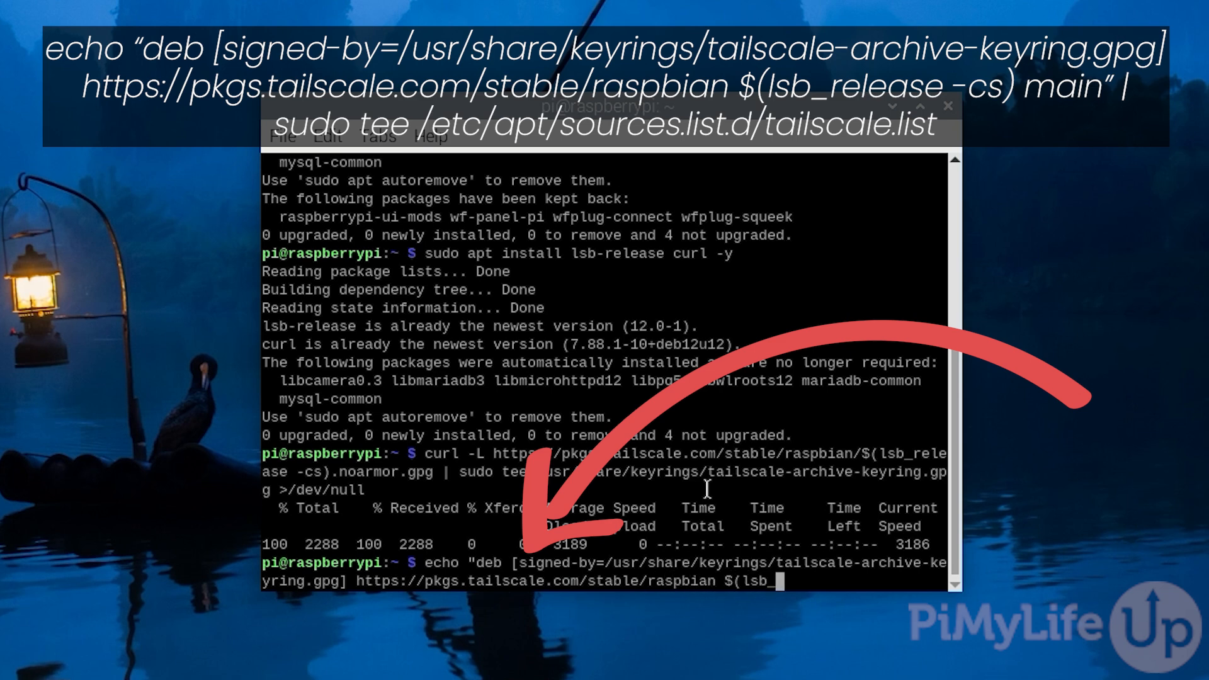
type("release -cs)")
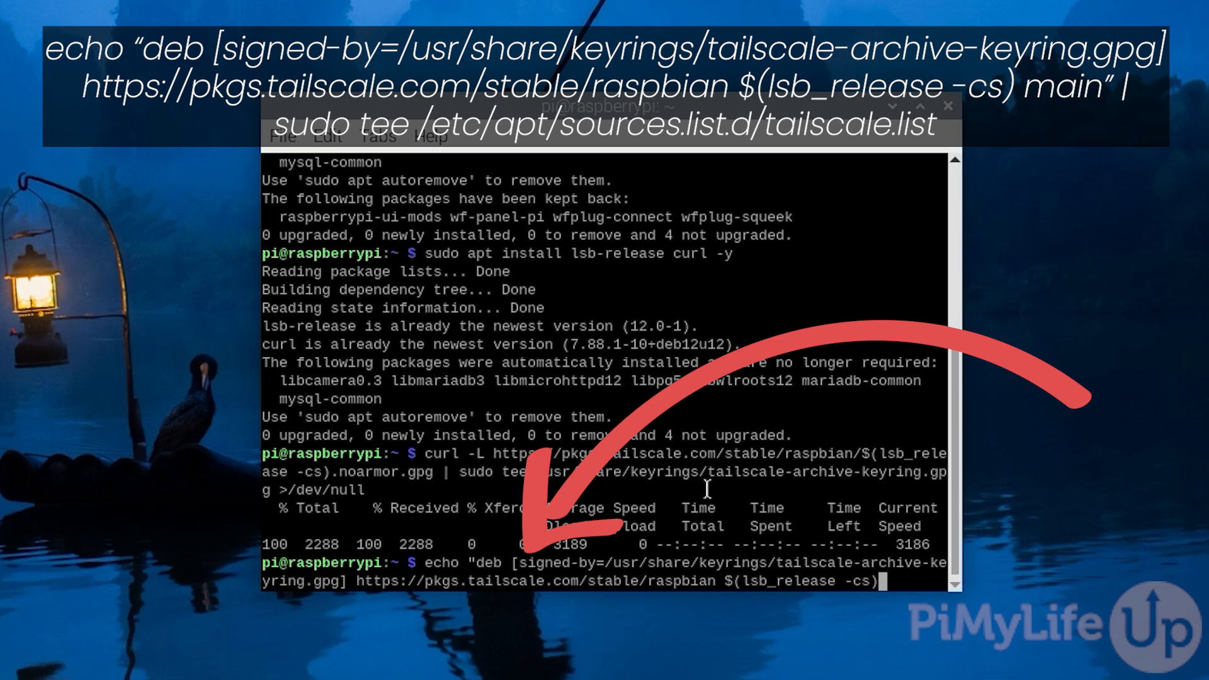
type("main\" | sudo tee")
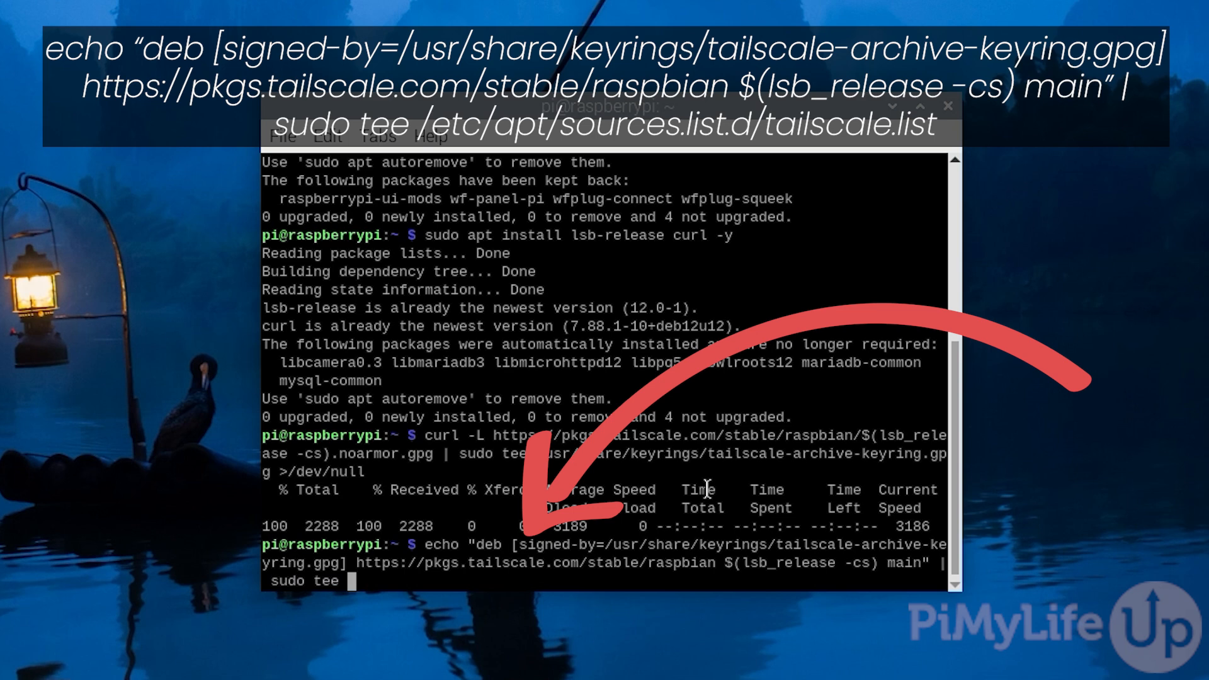
Pipe the repository line via sudo tee to /etc/apt/sources.list.d/tailscale.list
type("/etc/apt/")
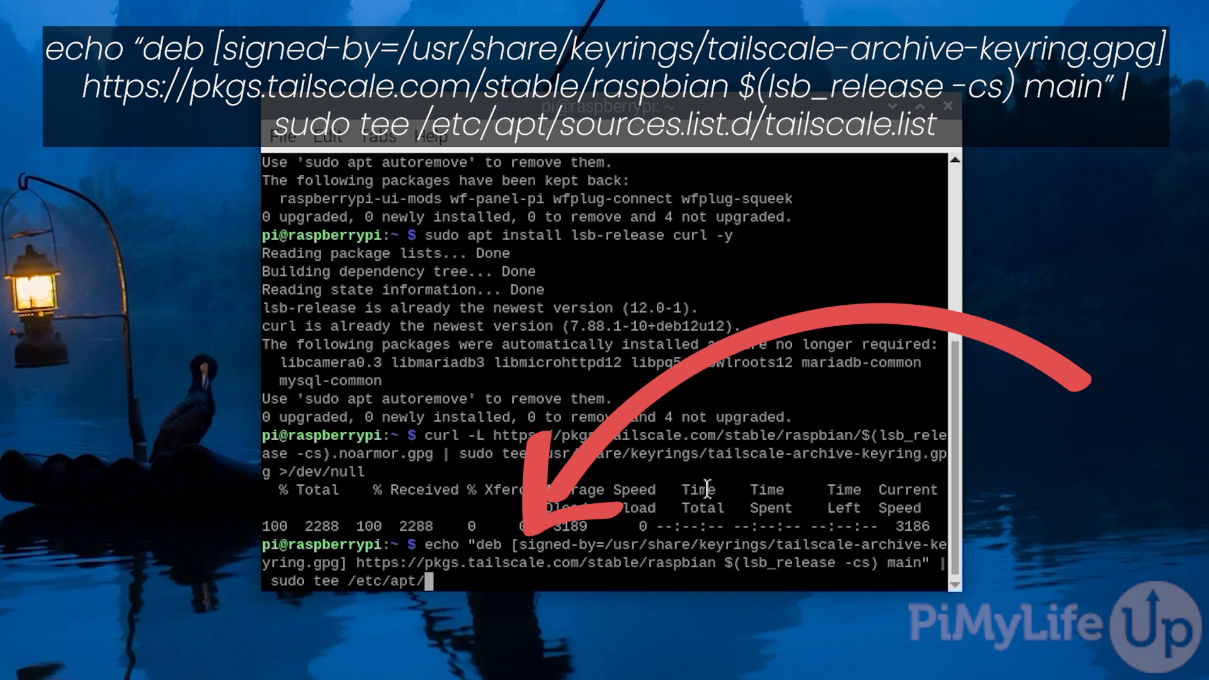
type("sources.k")
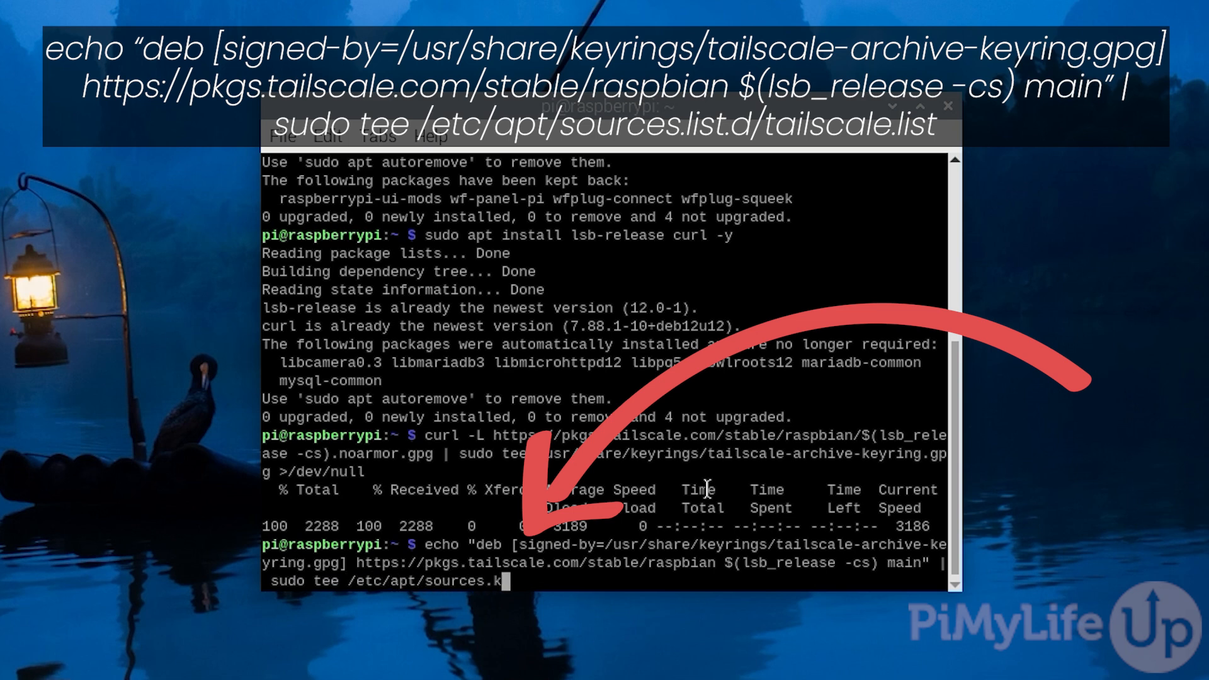
type("ist.d/ta")
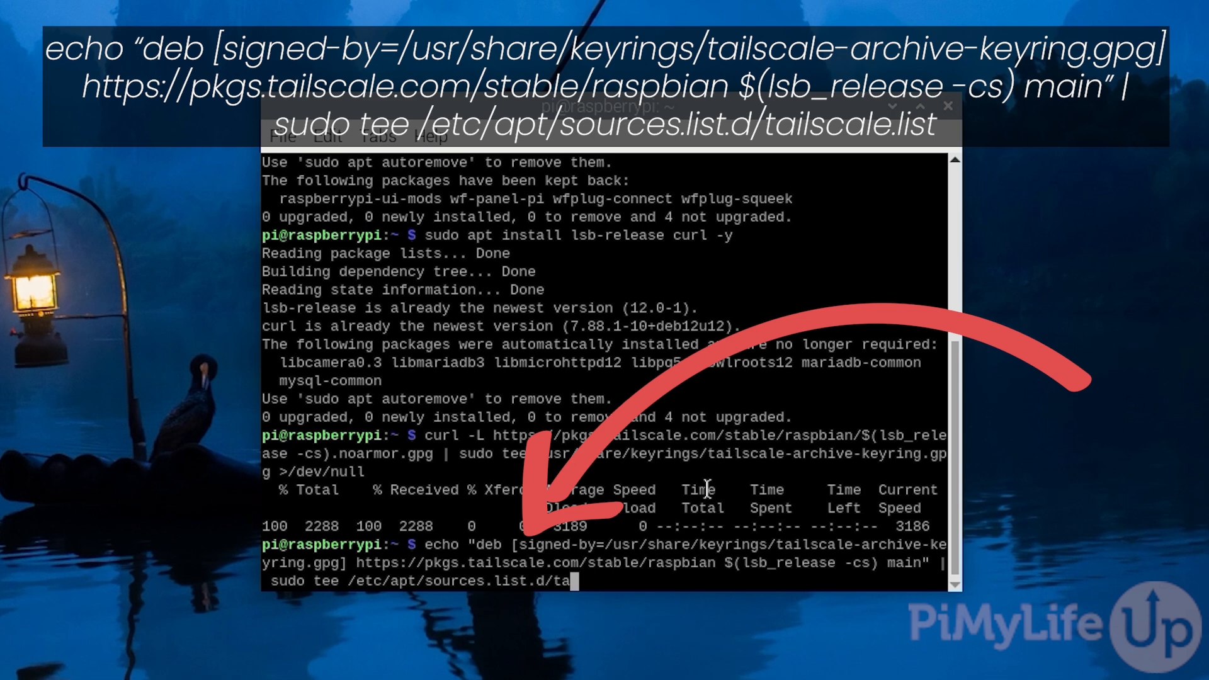
type("ilscale.list")
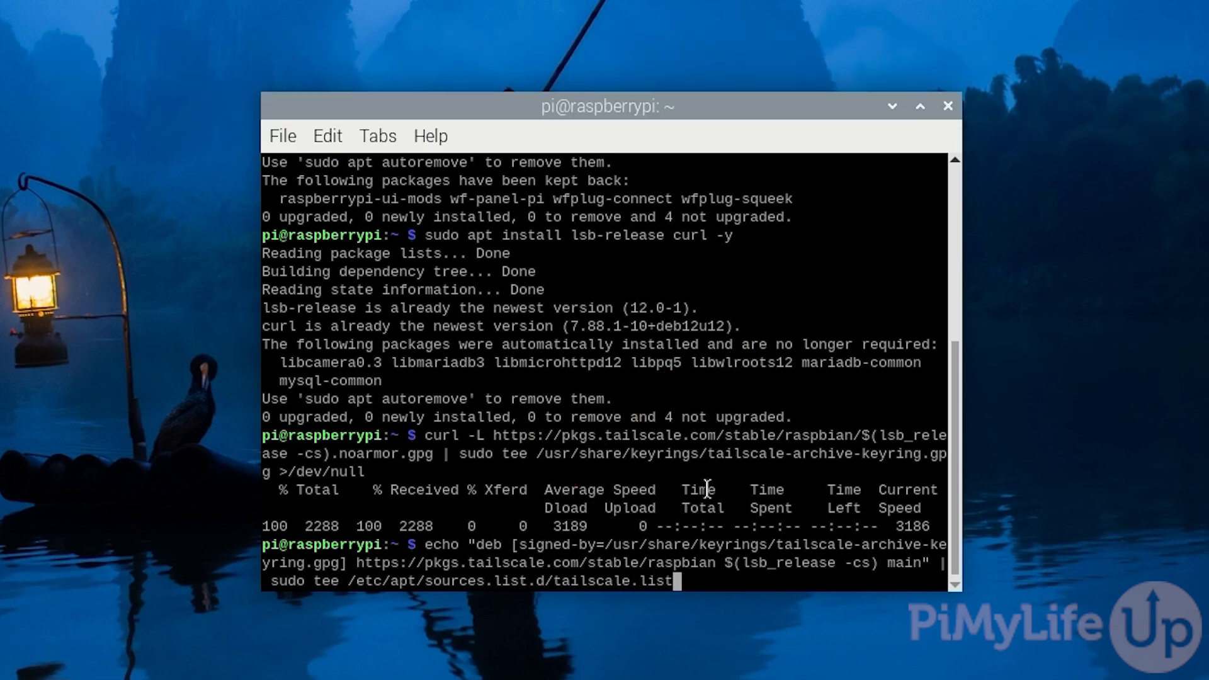
Run the command writing the Tailscale package source to tailscale.list
key("Return")
type("sudo tai")
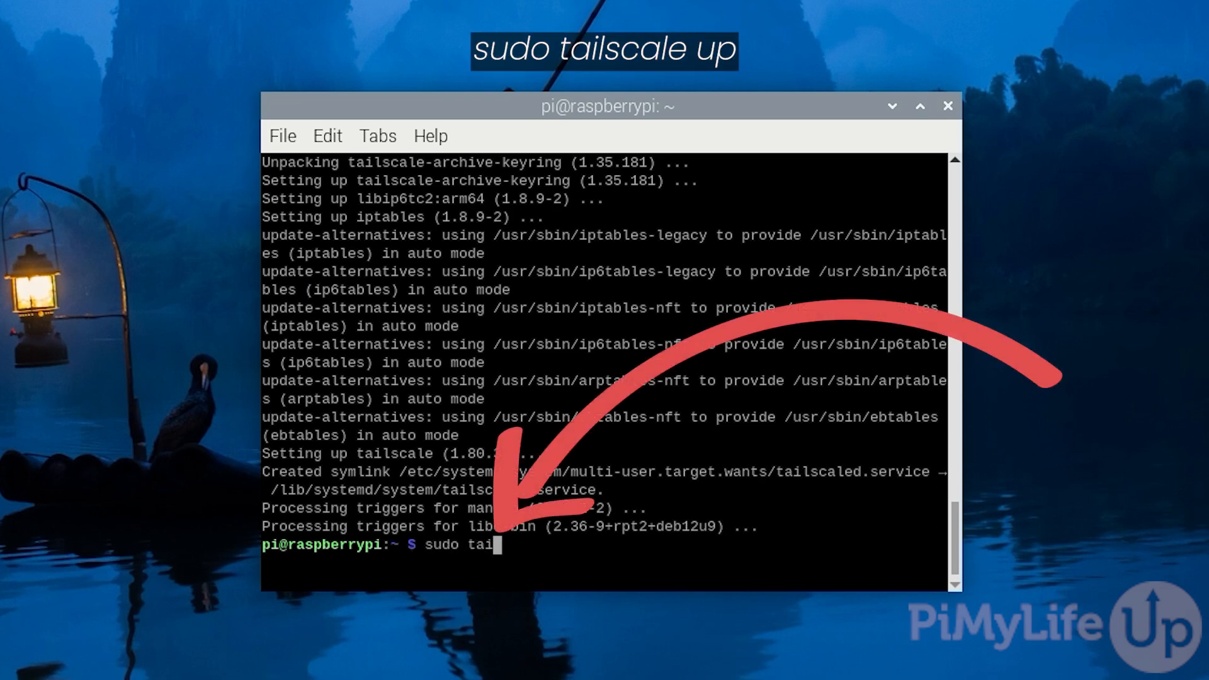
Run sudo tailscale up to produce the Pi's Tailscale login link
type("lscale up")
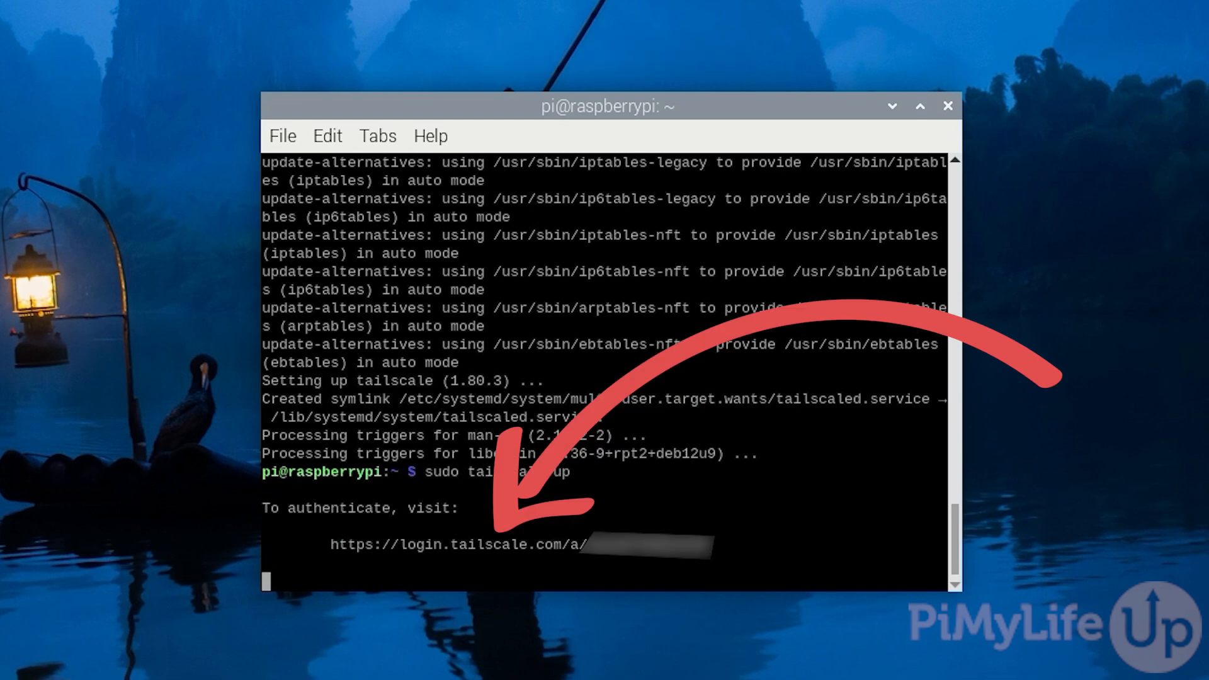
mouse_move(606, 527)
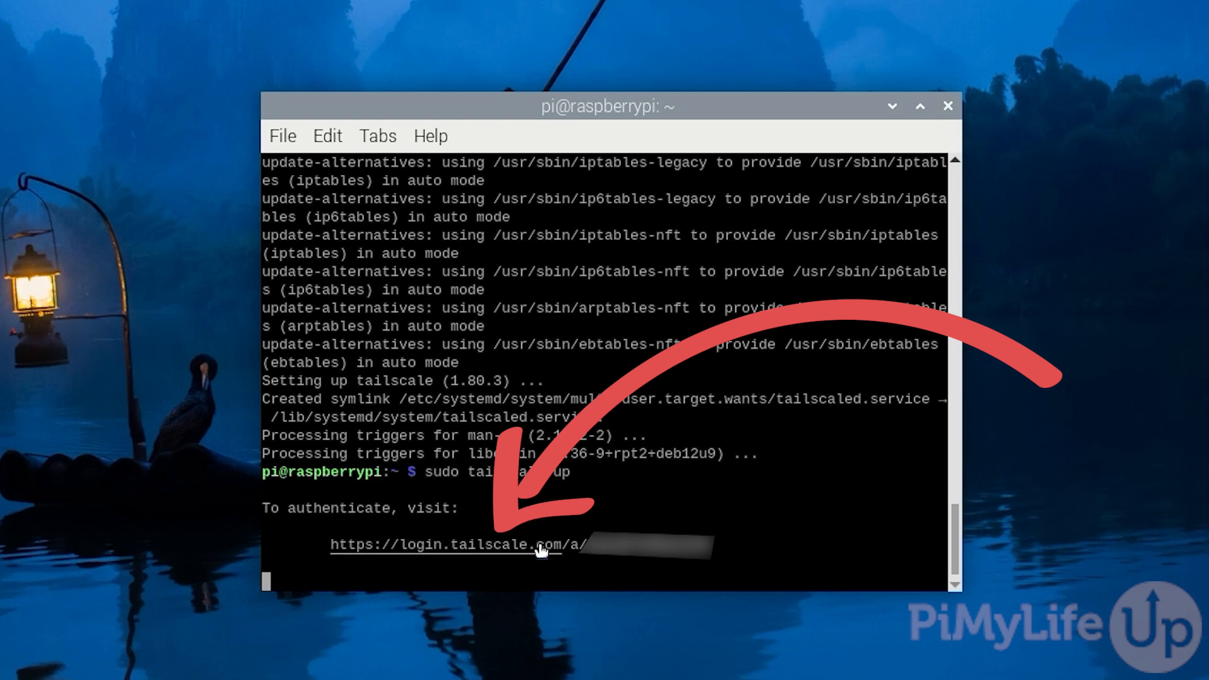
mouse_move(585, 554)
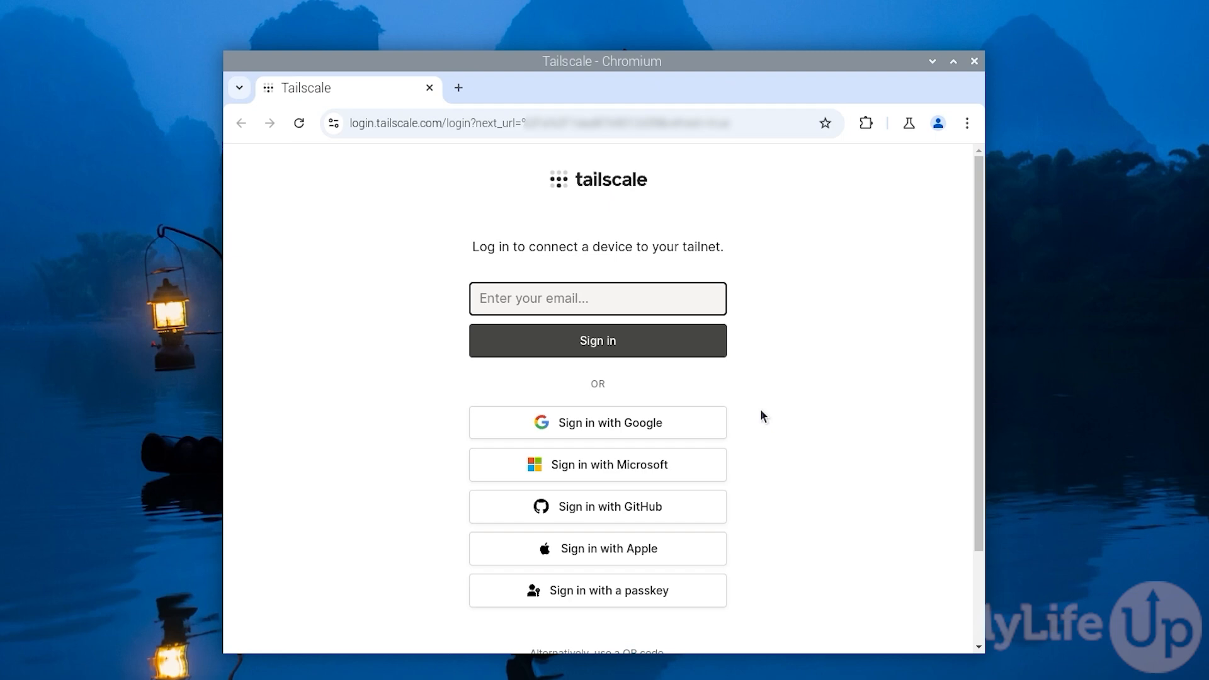
mouse_move(757, 392)
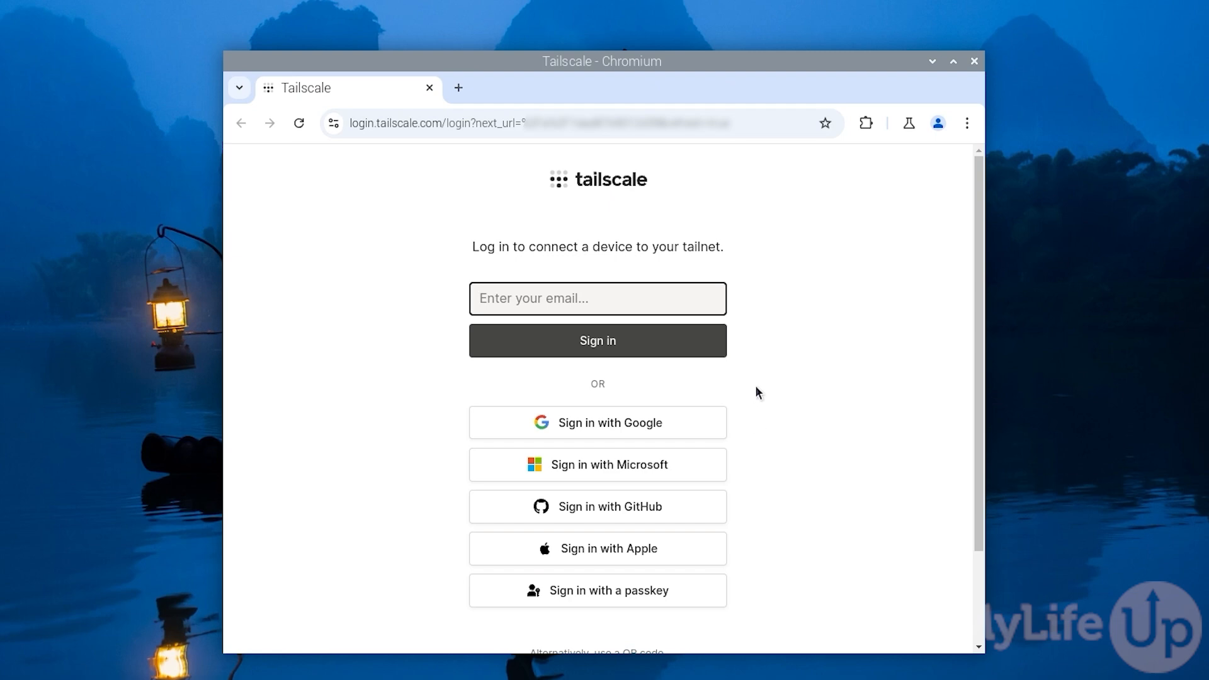
Sign in to Tailscale and connect the raspberrypi device to the tailnet
left_click(597, 299)
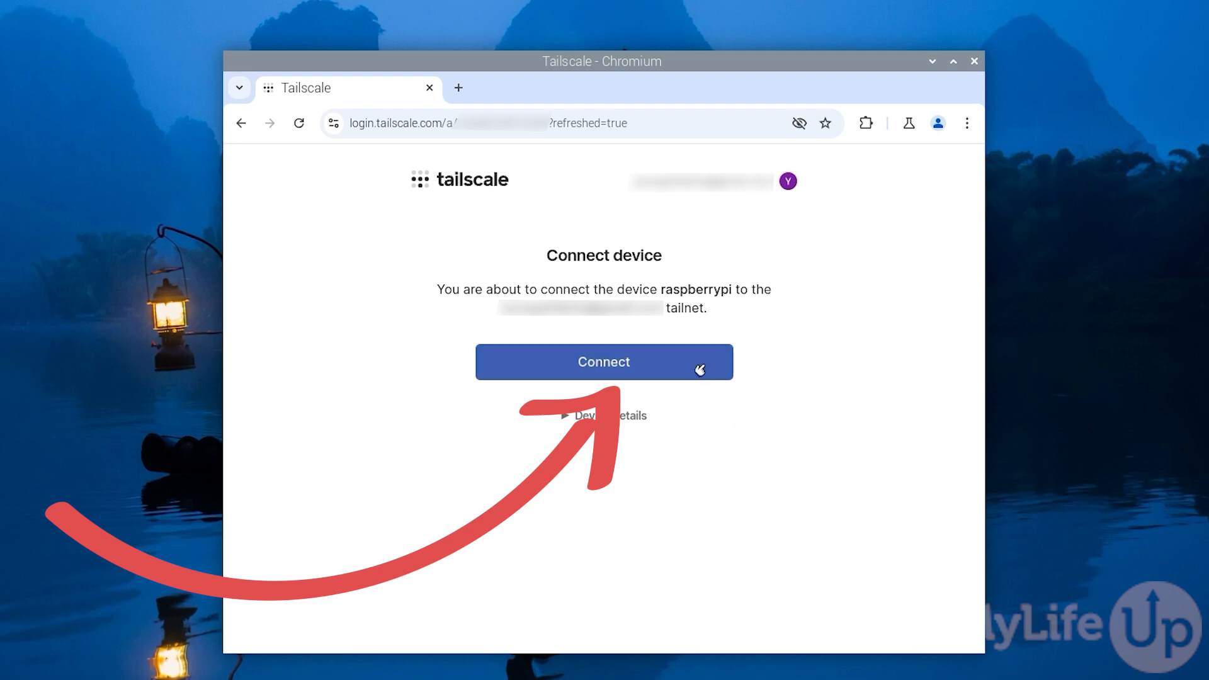
left_click(603, 361)
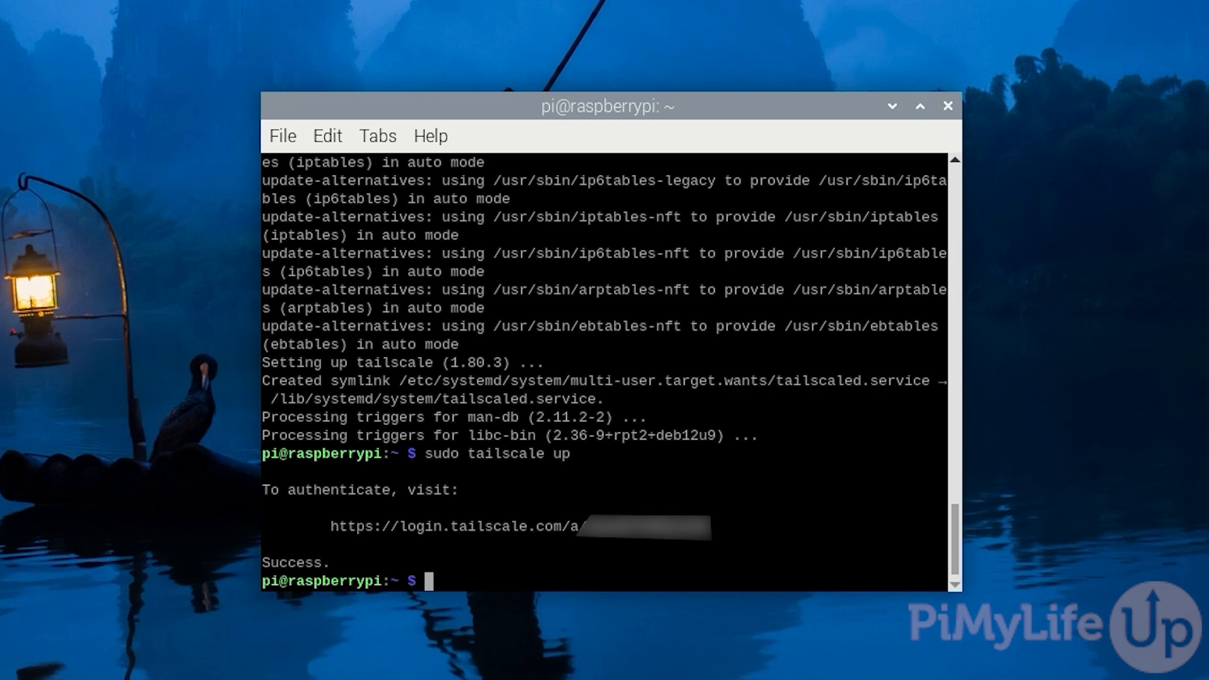
Show the Pi's Tailscale IPv4 and IPv6 addresses with tailscale ip, then run tailscale status
type("tailscale ip")
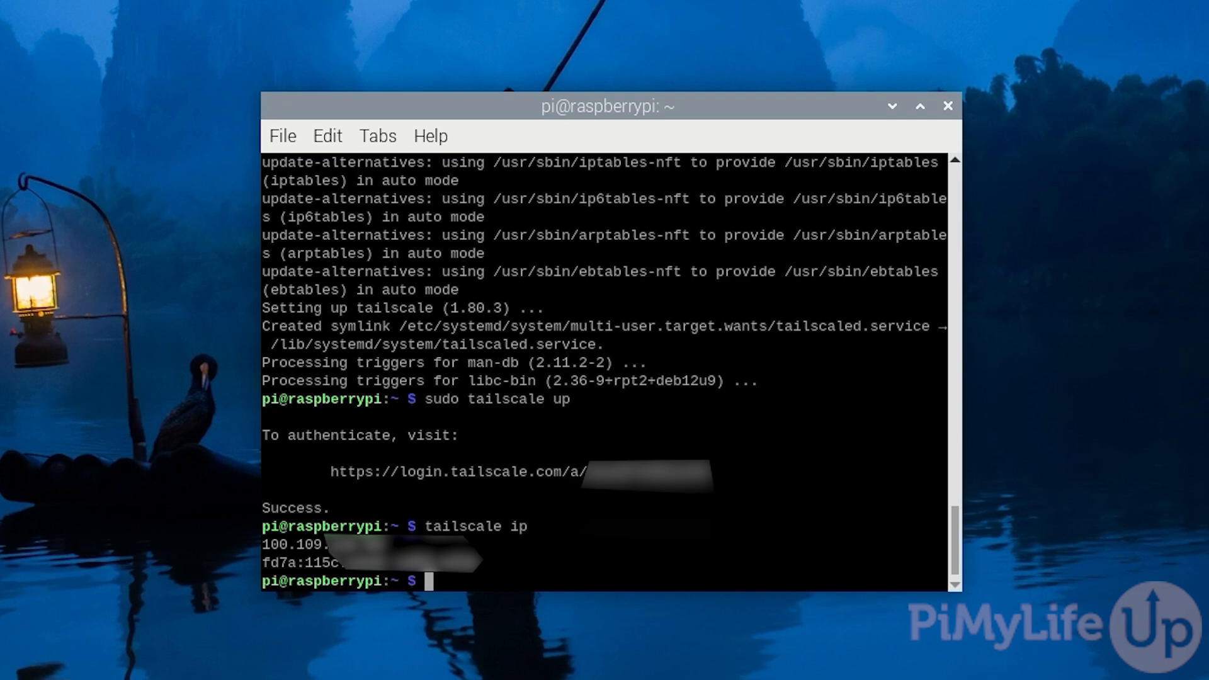
type("tailscale status")
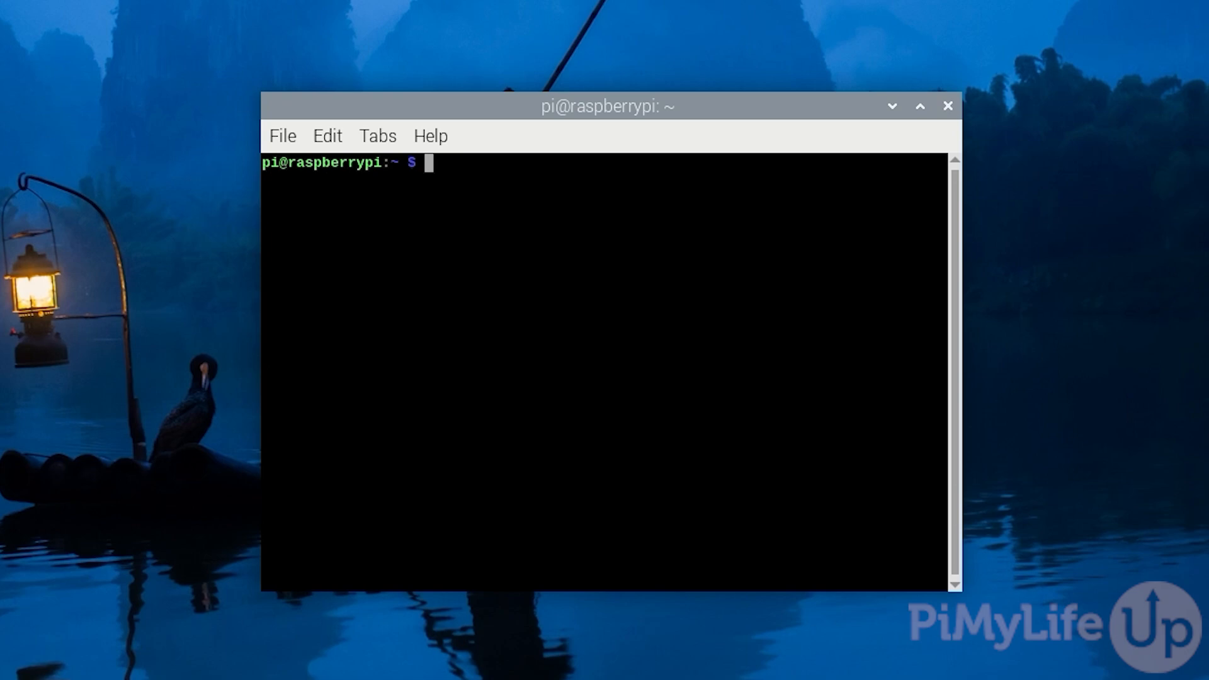
Stop Tailscale with sudo tailscale down and restart it with sudo tailscale up
type("sudo t")
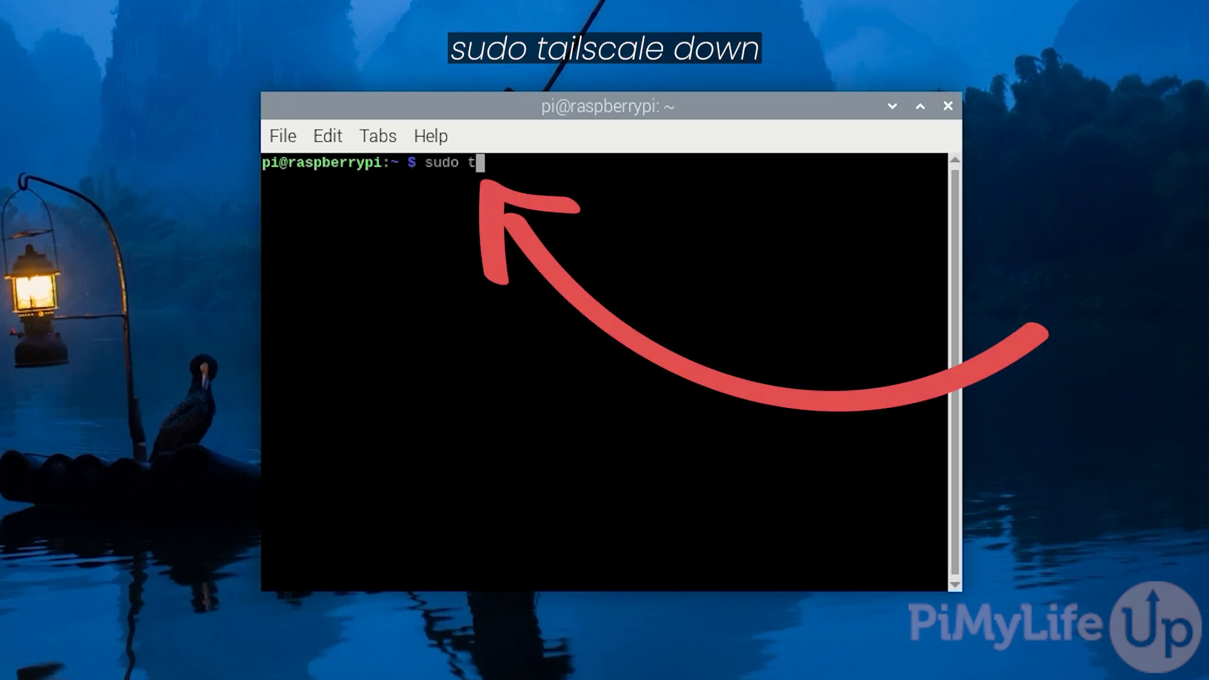
type("ailscale down")
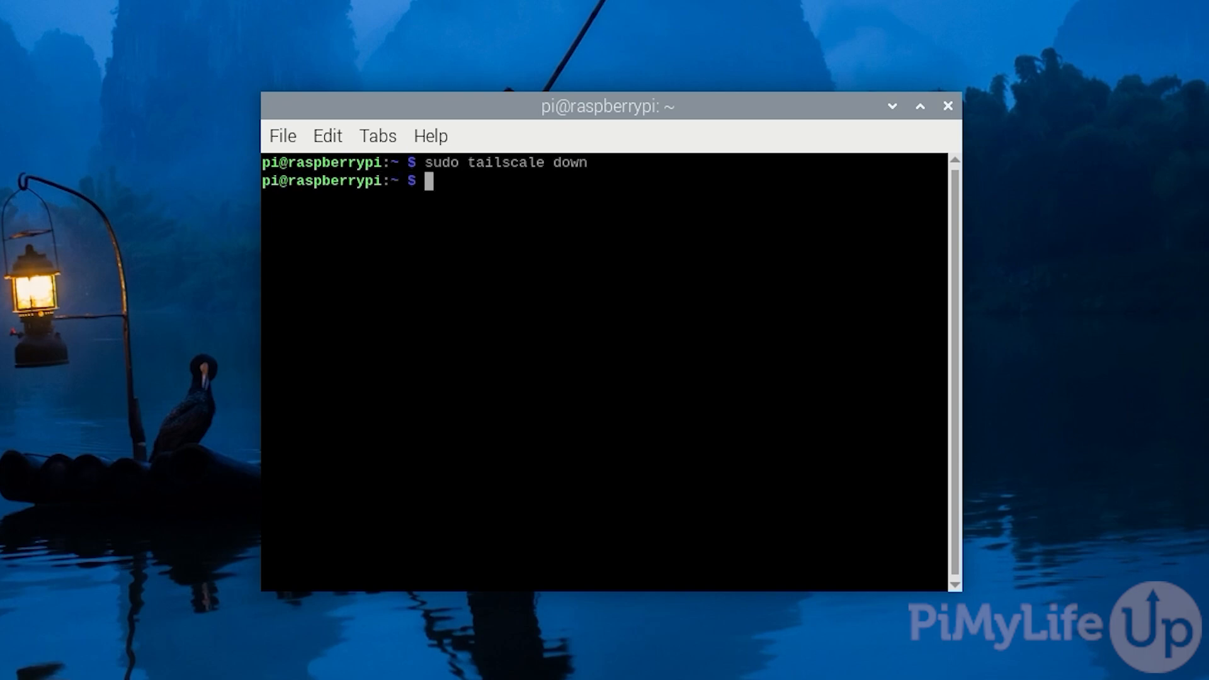
type("sudo tailscale up")
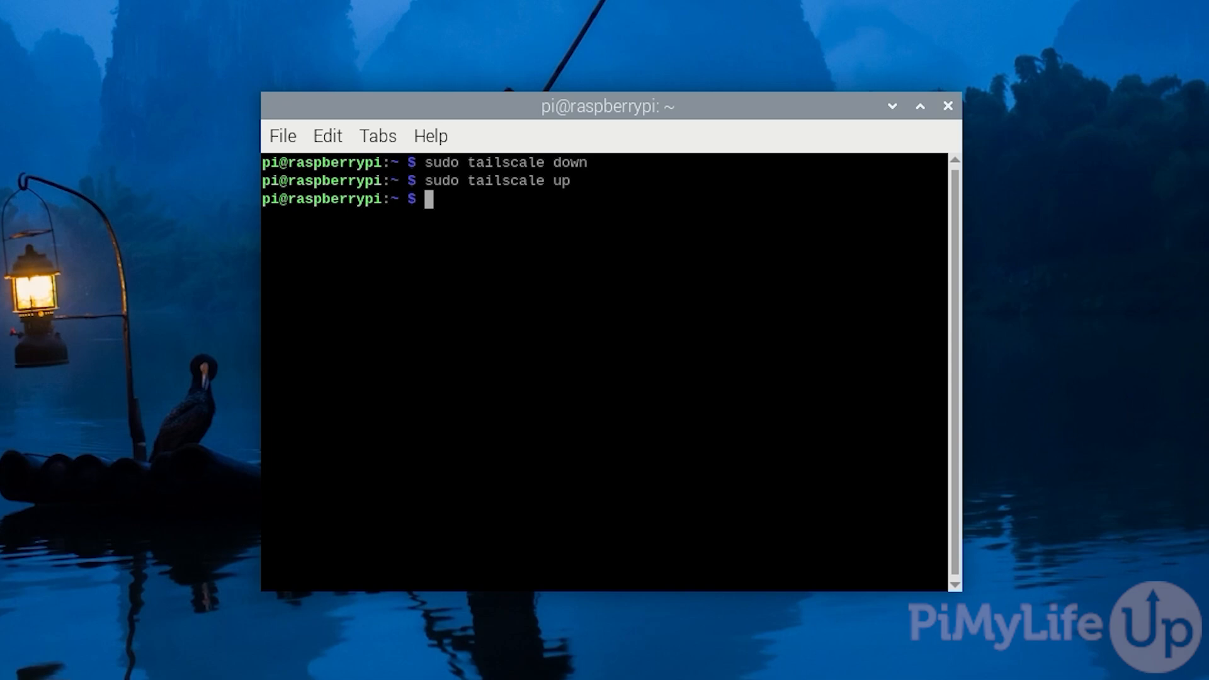
Enter sudo tailscale logout at the prompt
type("sudo tail")
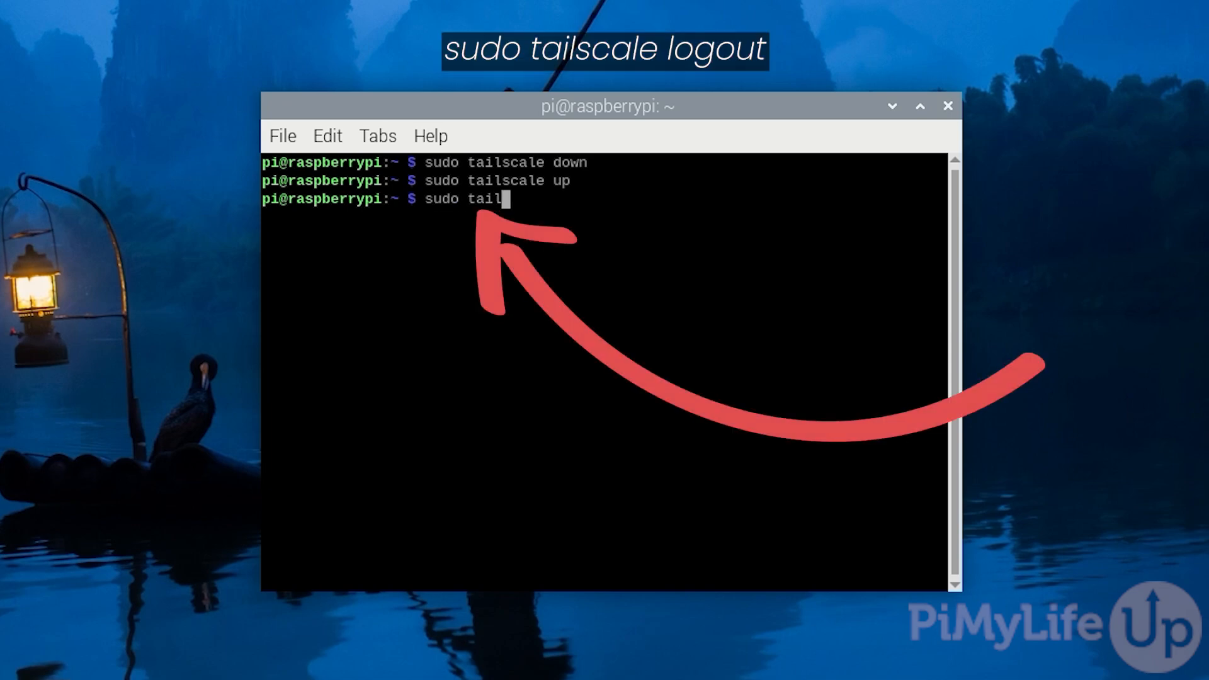
type("scale logout")
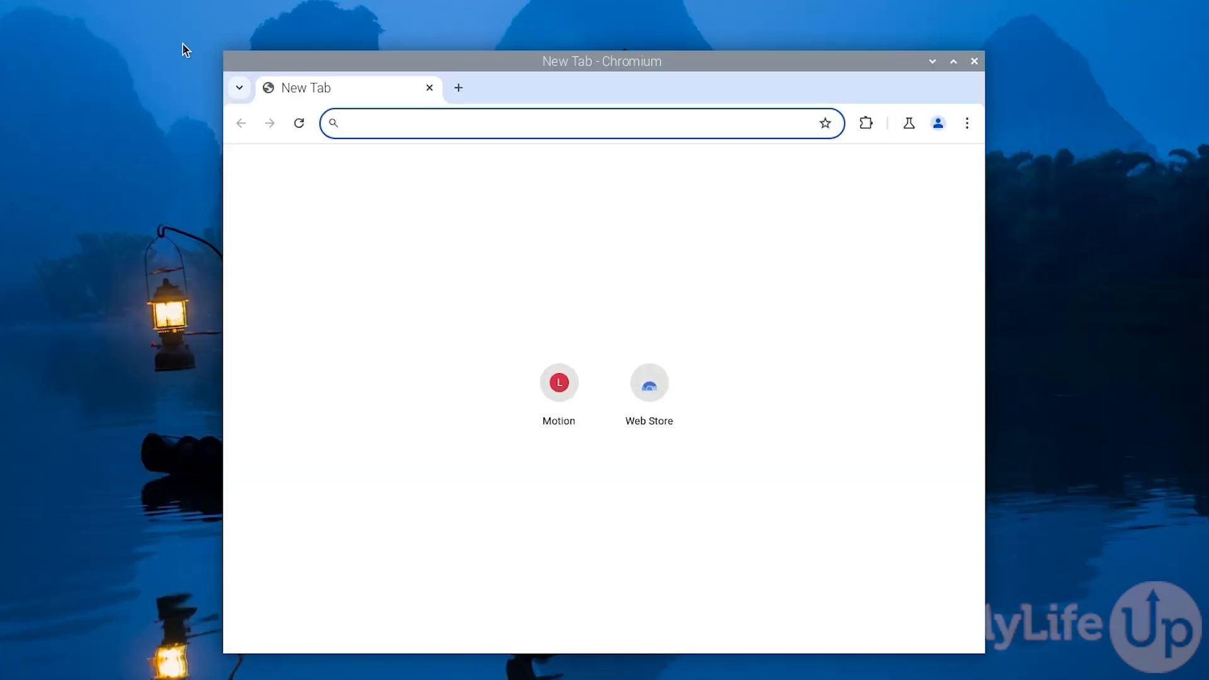
Go to tailscale.com and log in to reach the admin Machines page listing raspberrypi
type("tailscale.com")
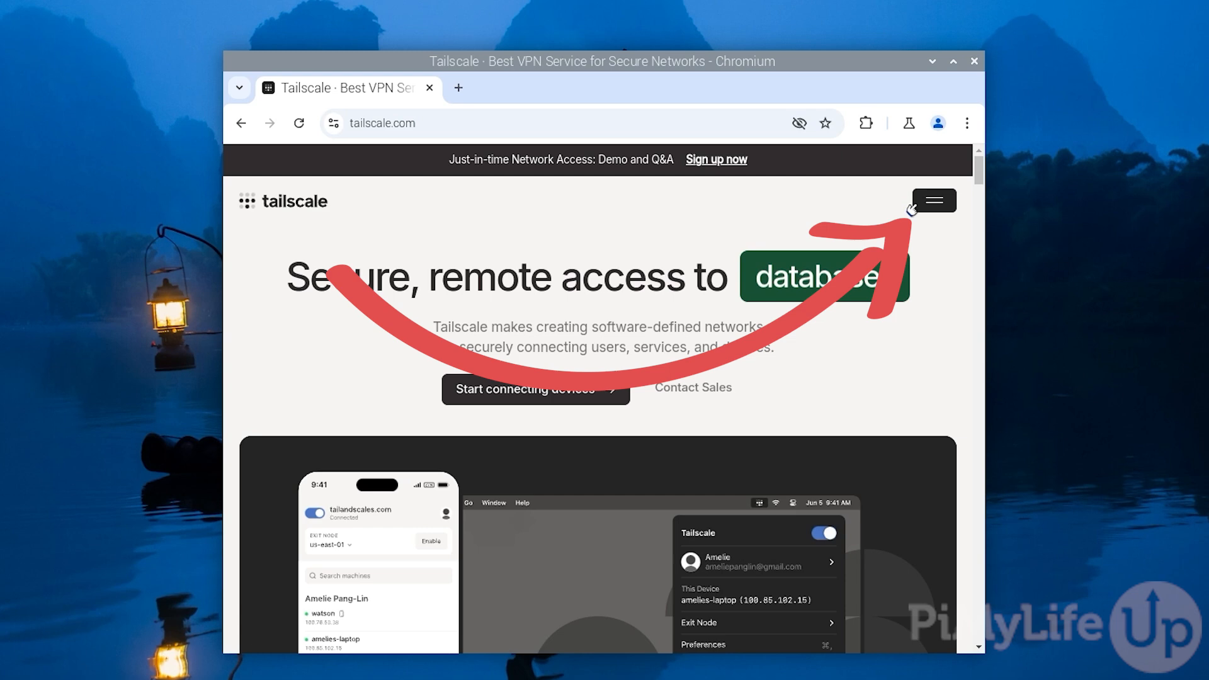
left_click(932, 200)
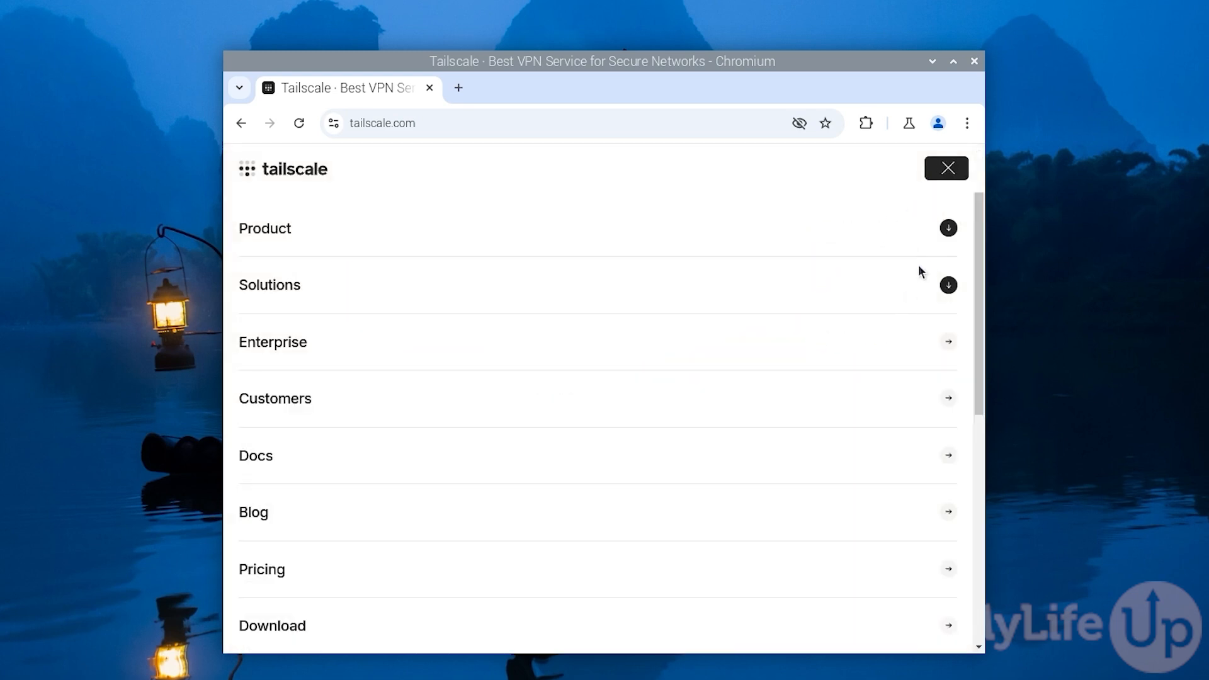
scroll("down", 3)
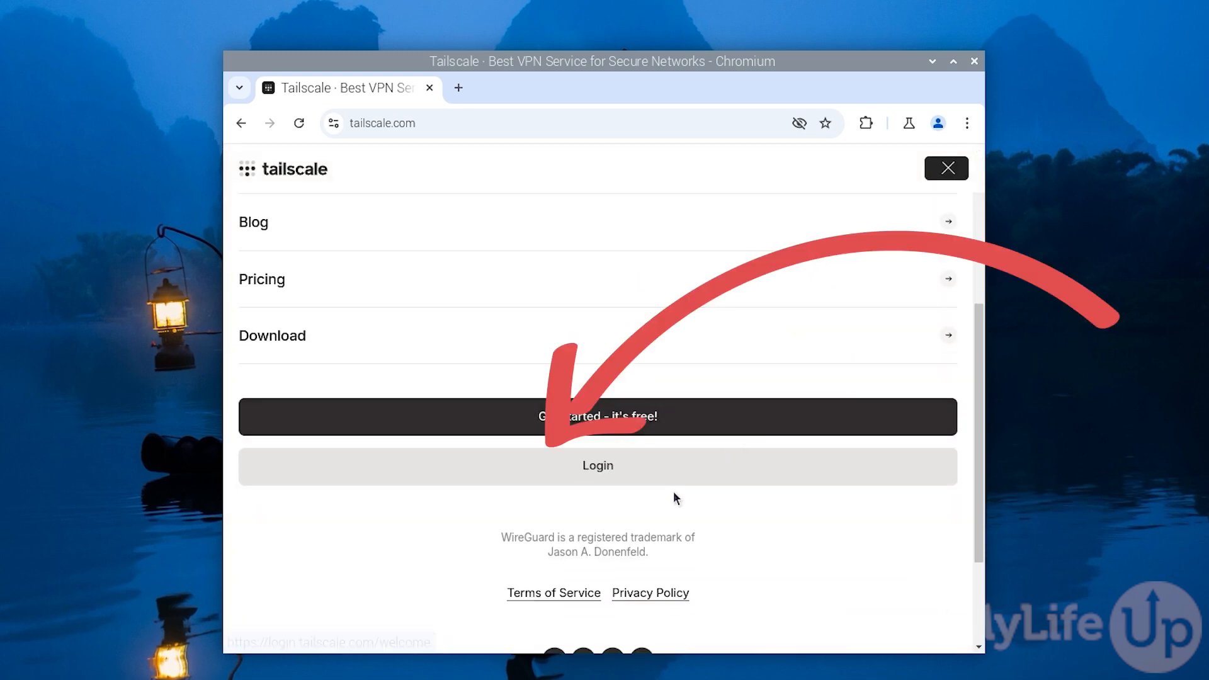
left_click(596, 417)
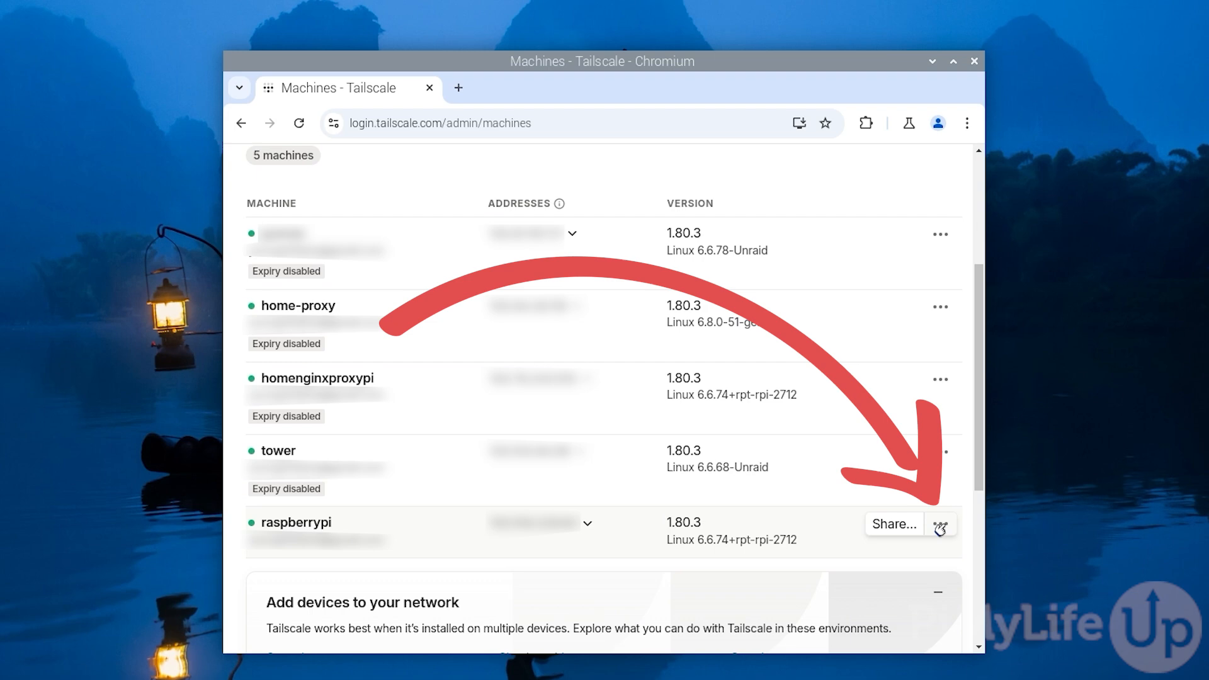
Disable key expiry for the raspberrypi machine from its actions menu in the Machines list
left_click(939, 524)
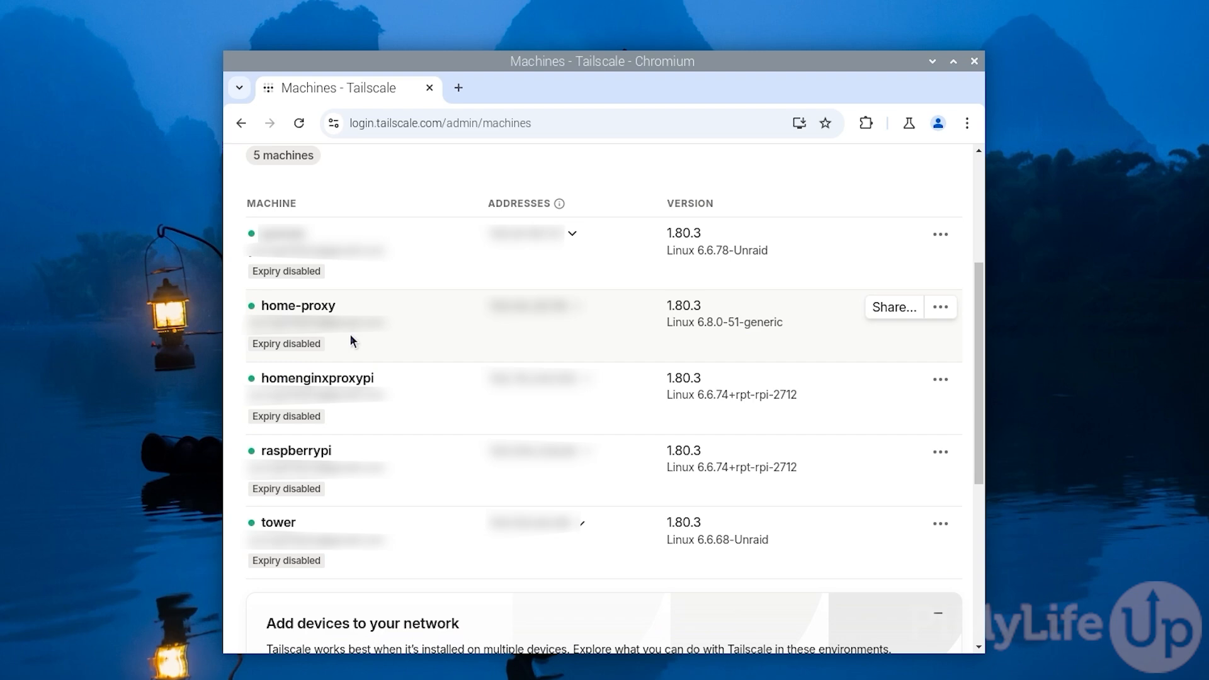
mouse_move(286, 504)
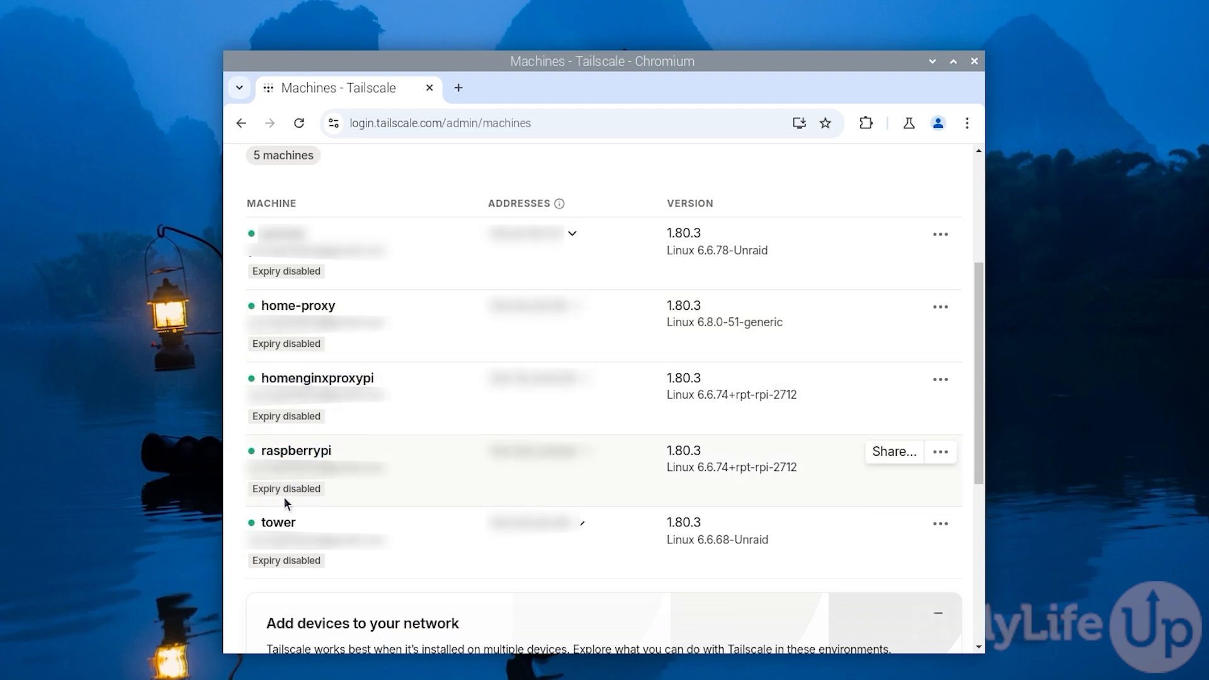
mouse_move(1119, 172)
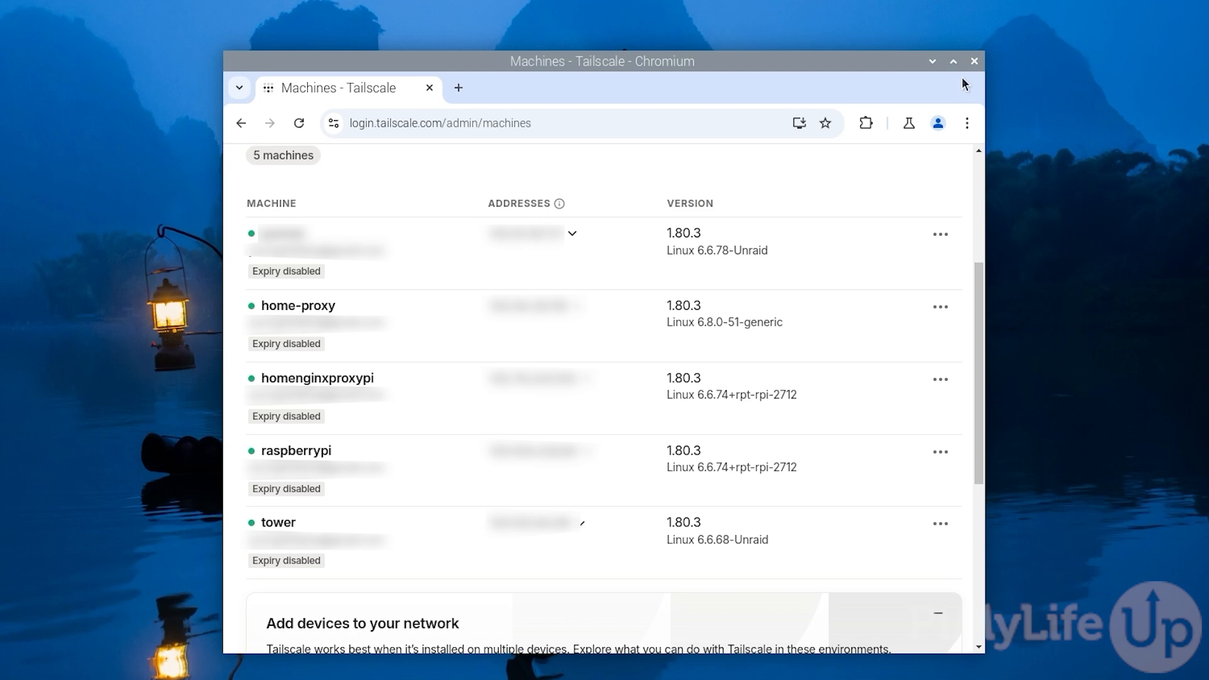
mouse_move(967, 80)
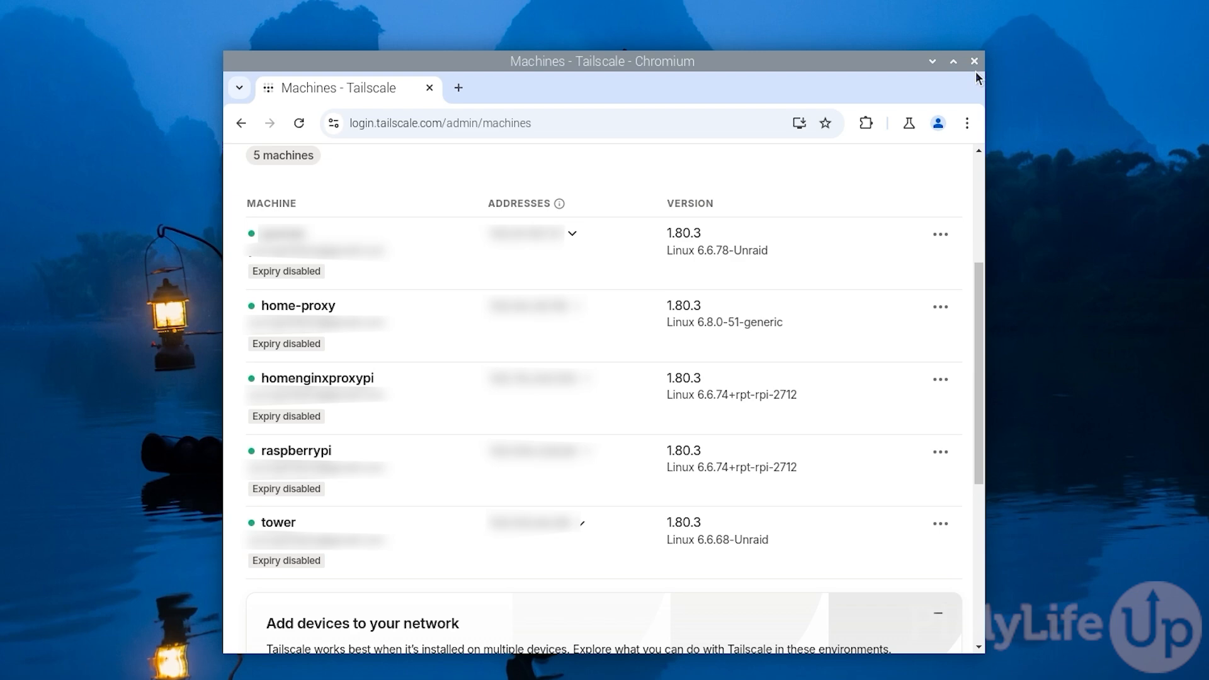
mouse_move(979, 75)
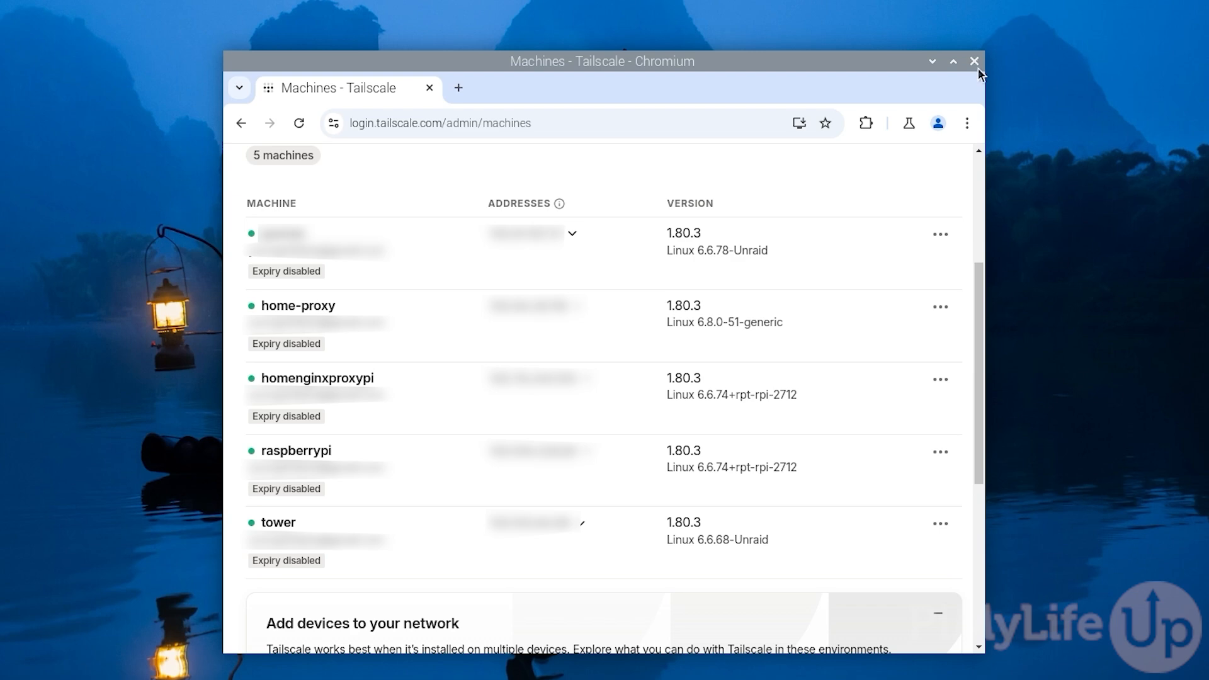